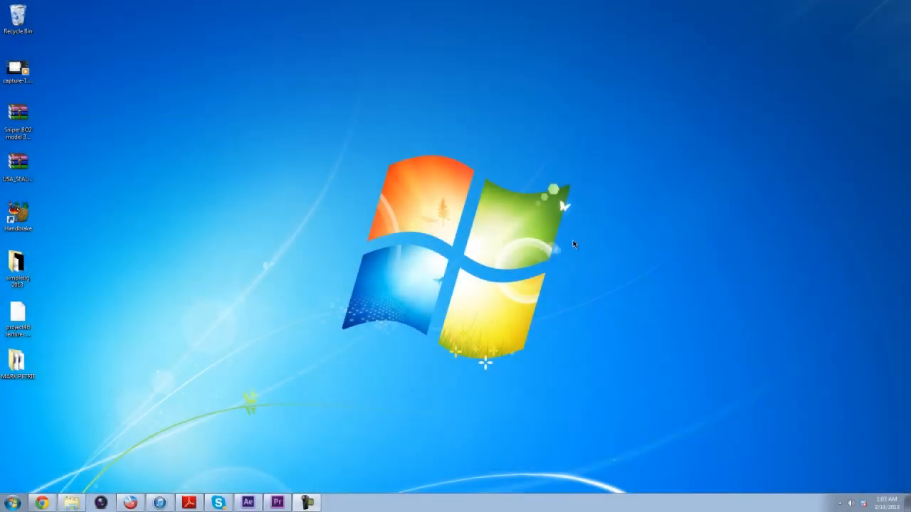
mouse_move(515, 225)
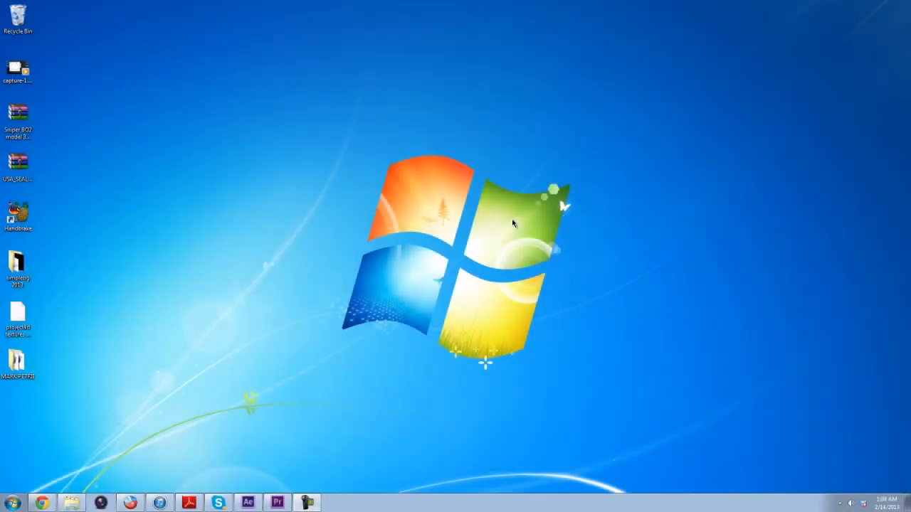
mouse_move(432, 248)
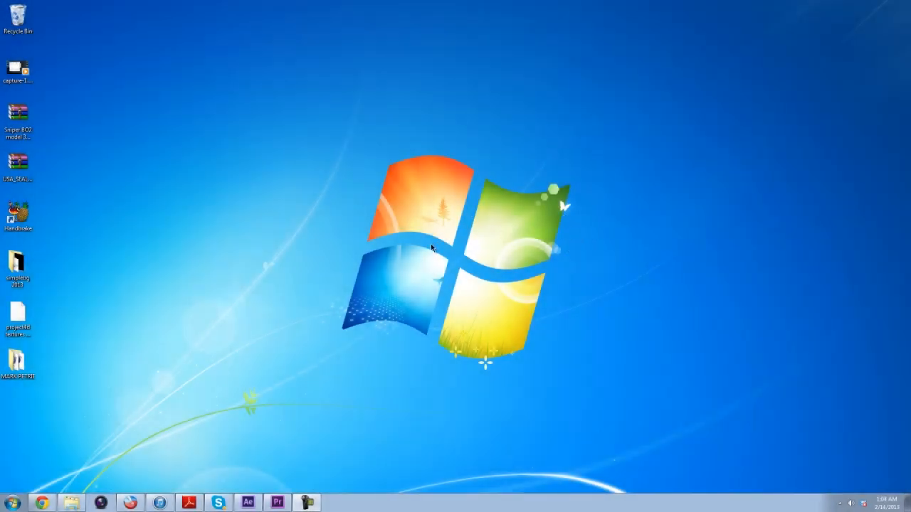
mouse_move(300, 254)
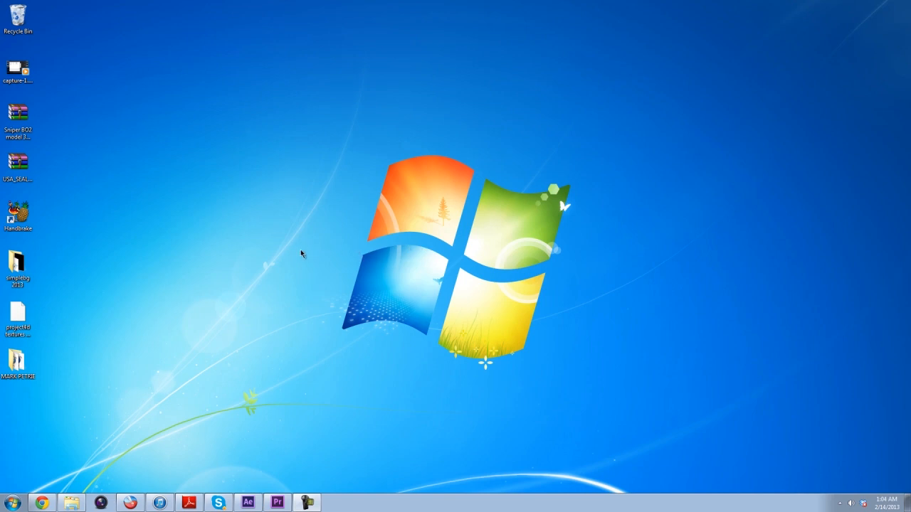
mouse_move(506, 220)
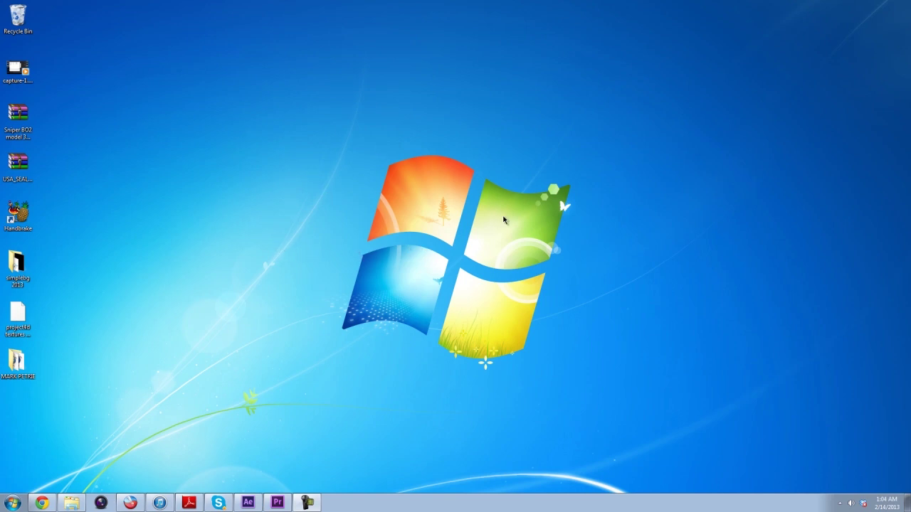
mouse_move(348, 174)
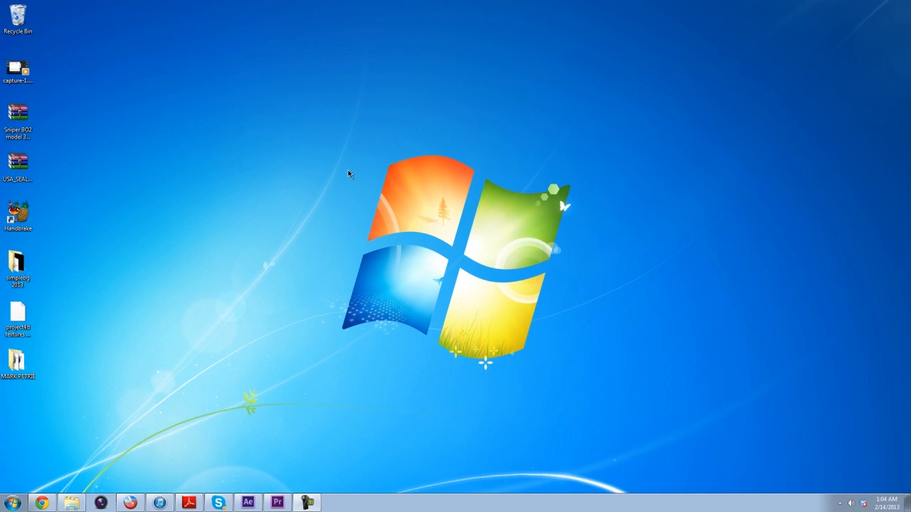
mouse_move(597, 128)
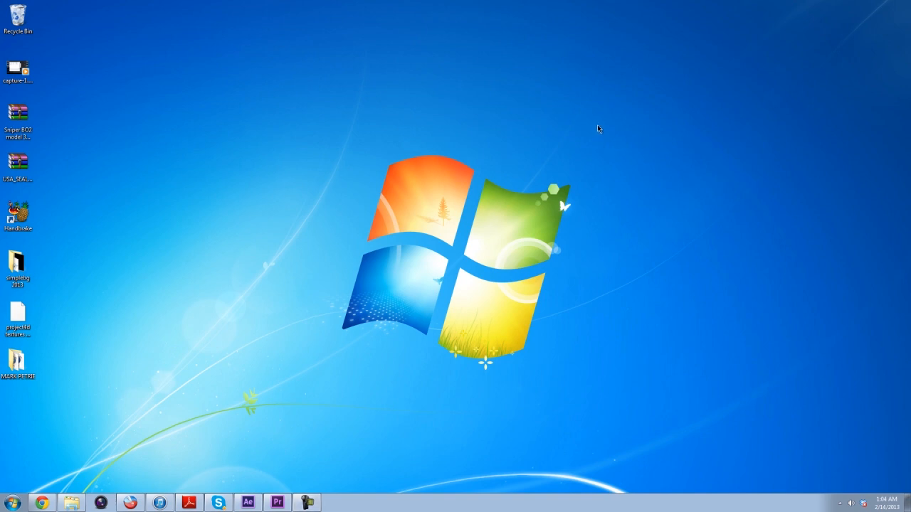
mouse_move(606, 136)
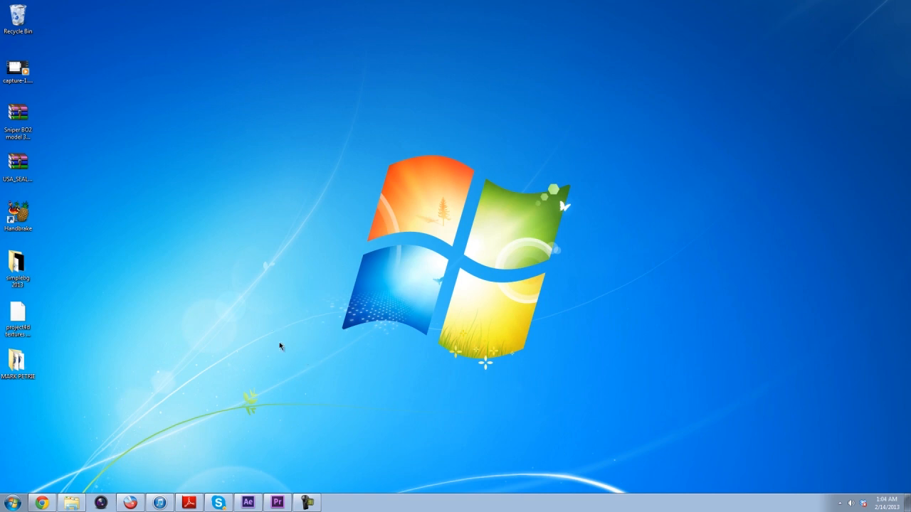
mouse_move(362, 310)
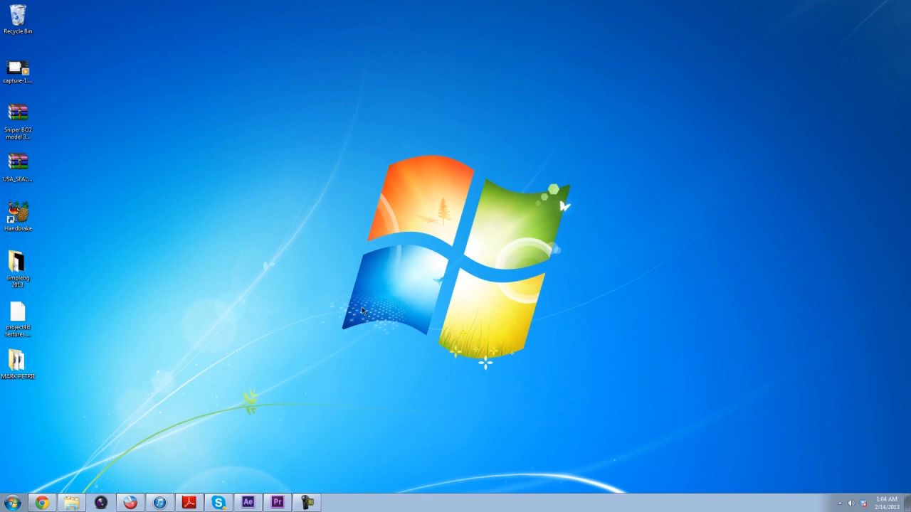
mouse_move(237, 468)
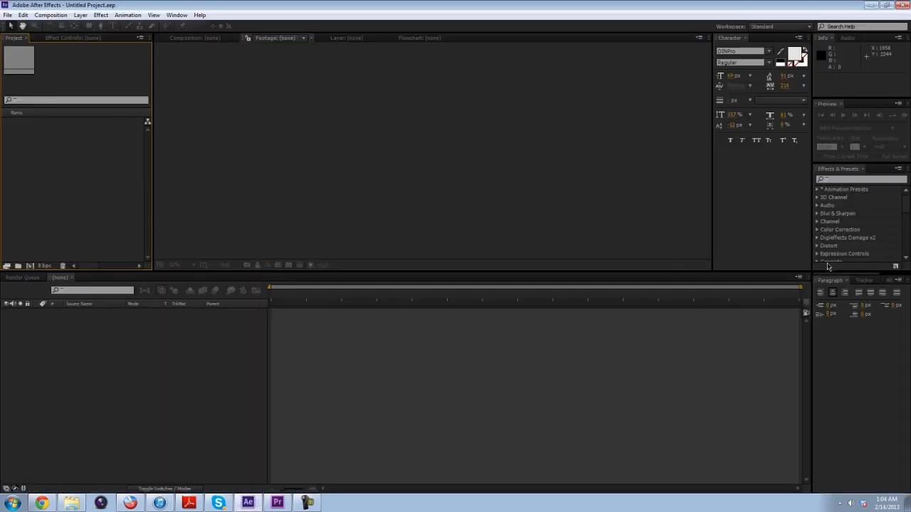
mouse_move(601, 164)
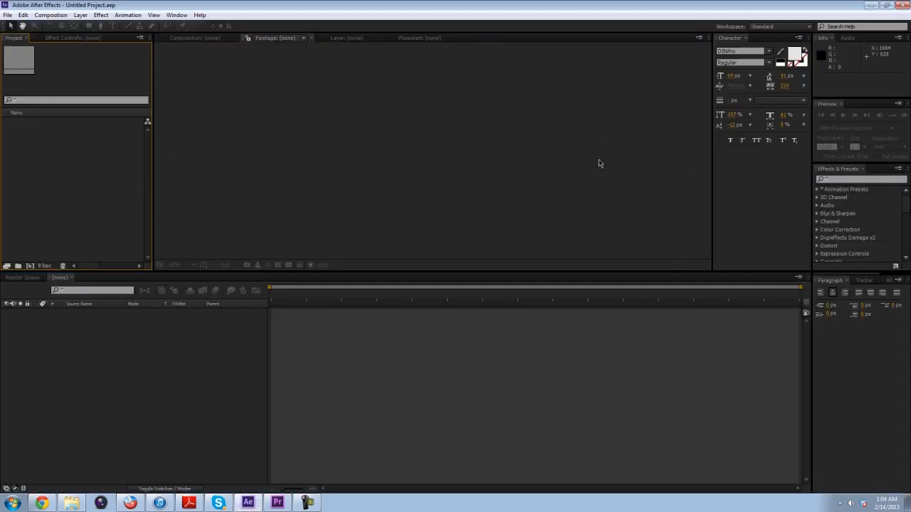
mouse_move(362, 212)
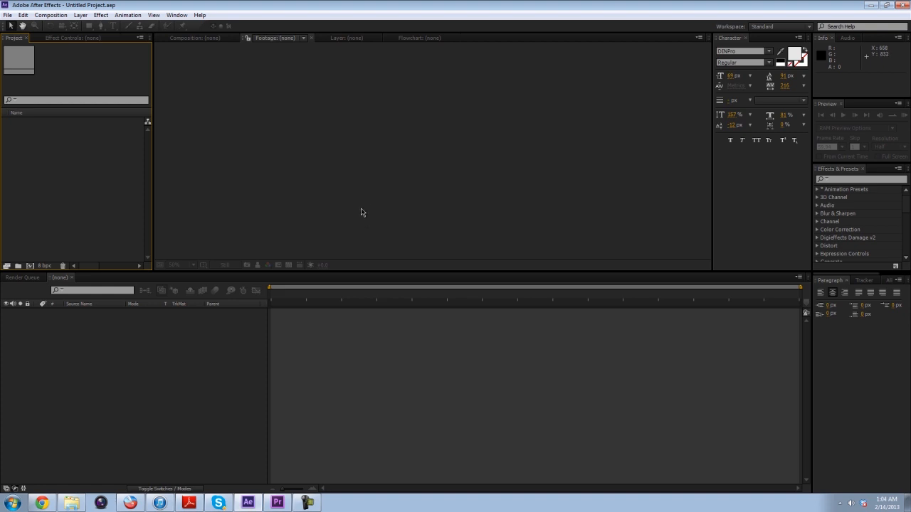
mouse_move(120, 183)
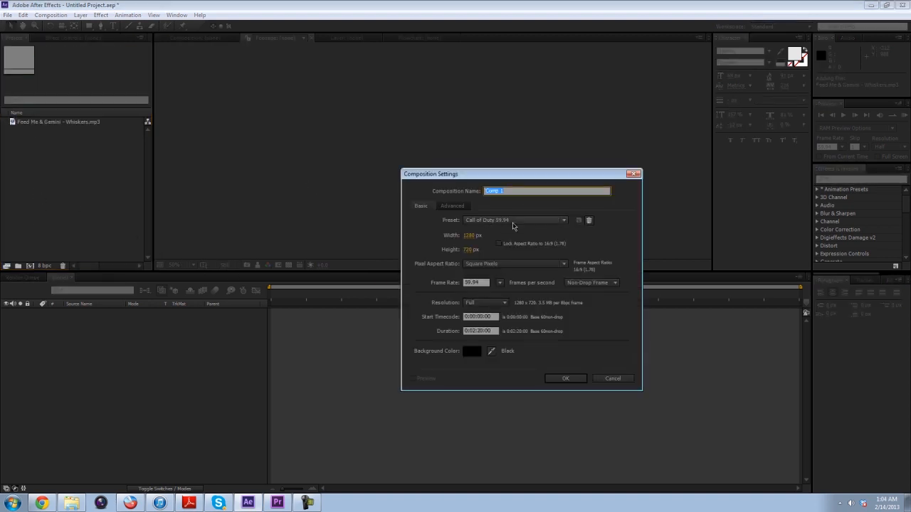
Confirm the 1280×720 composition settings to create Comp 1.
left_click(565, 379)
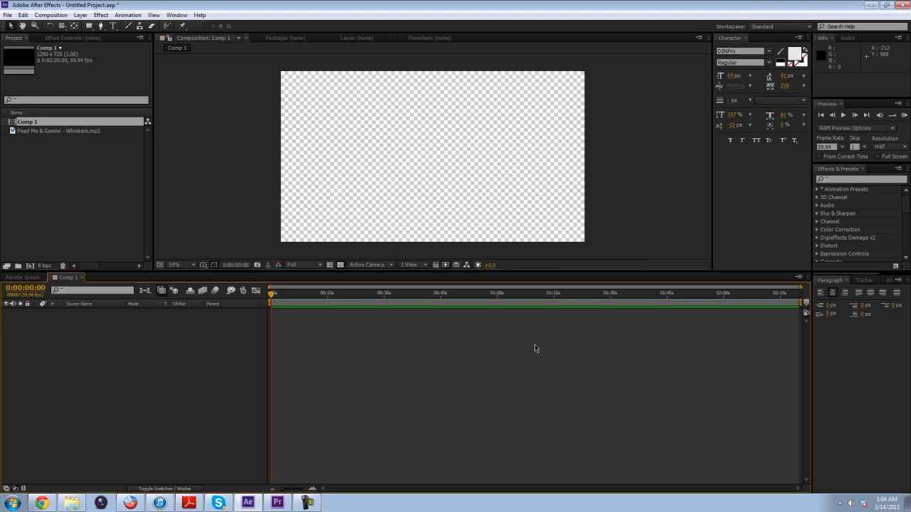
mouse_move(87, 236)
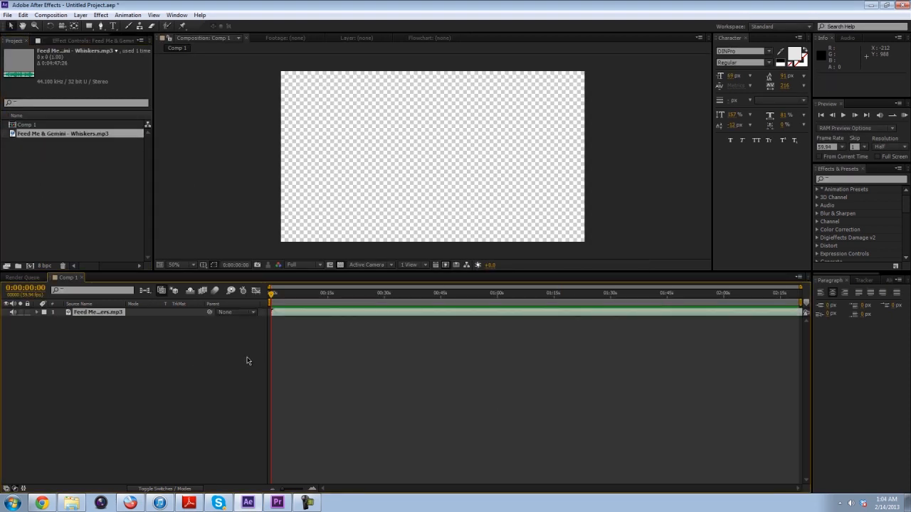
Reveal the Whiskers layer's waveform and scrub around the 50-second mark to find beats.
left_click(23, 311)
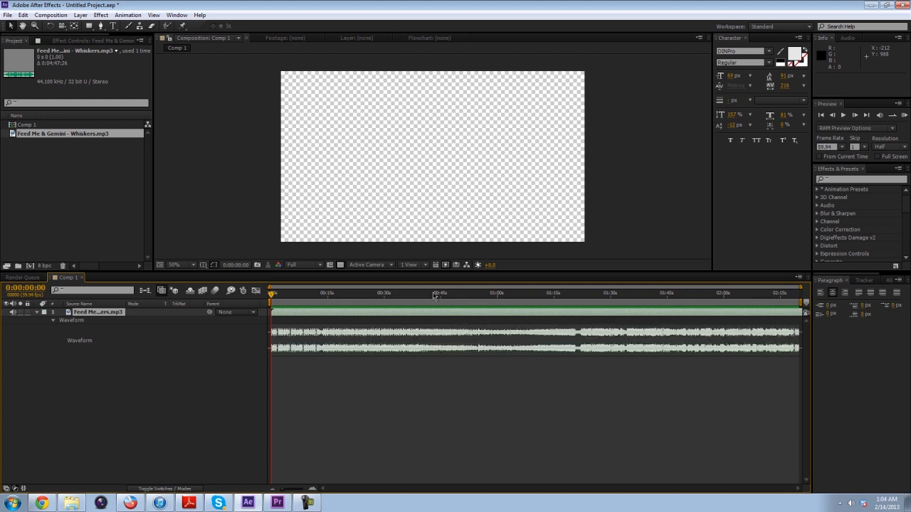
left_click(368, 294)
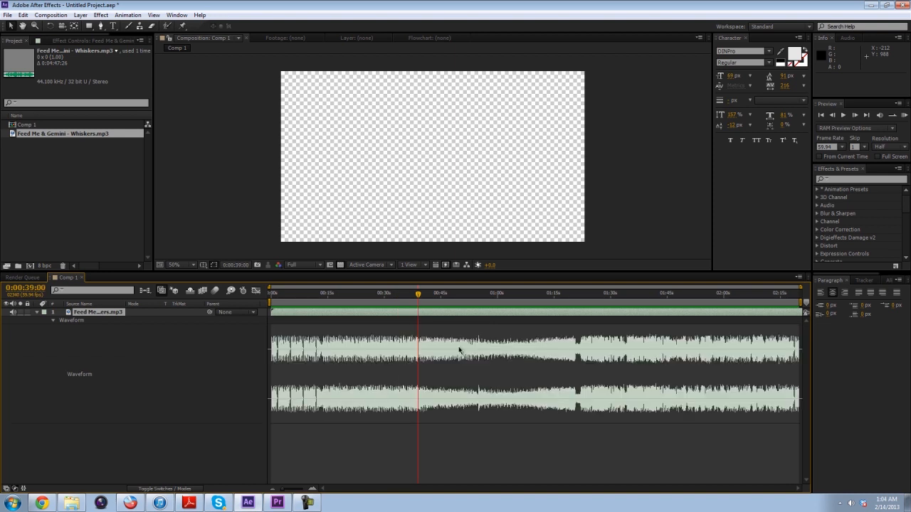
left_click(463, 294)
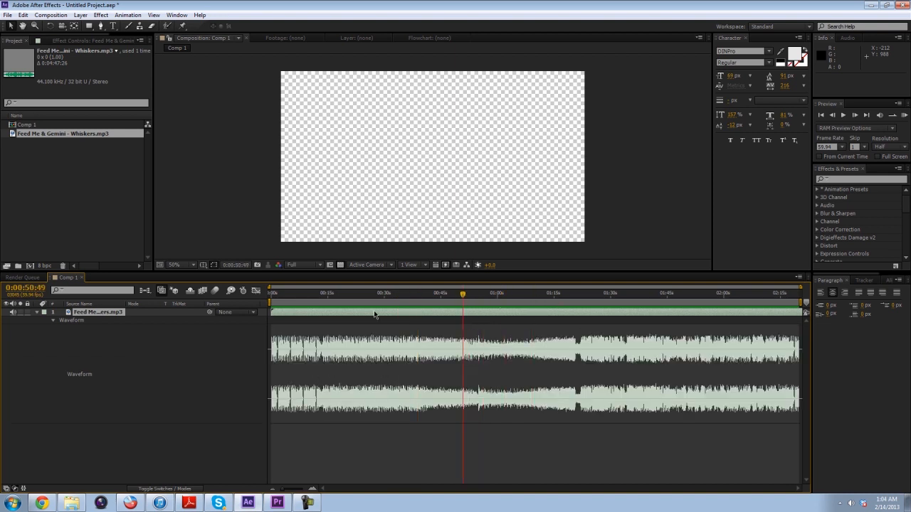
mouse_move(590, 330)
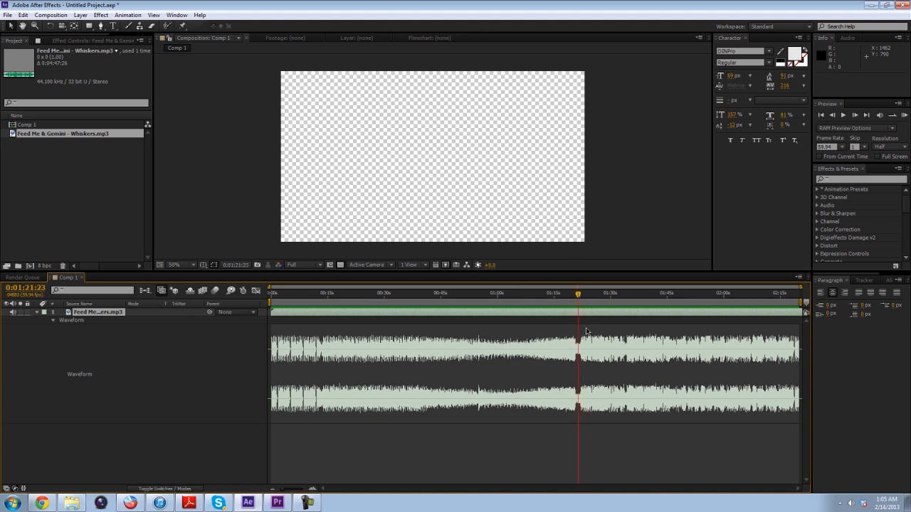
mouse_move(447, 342)
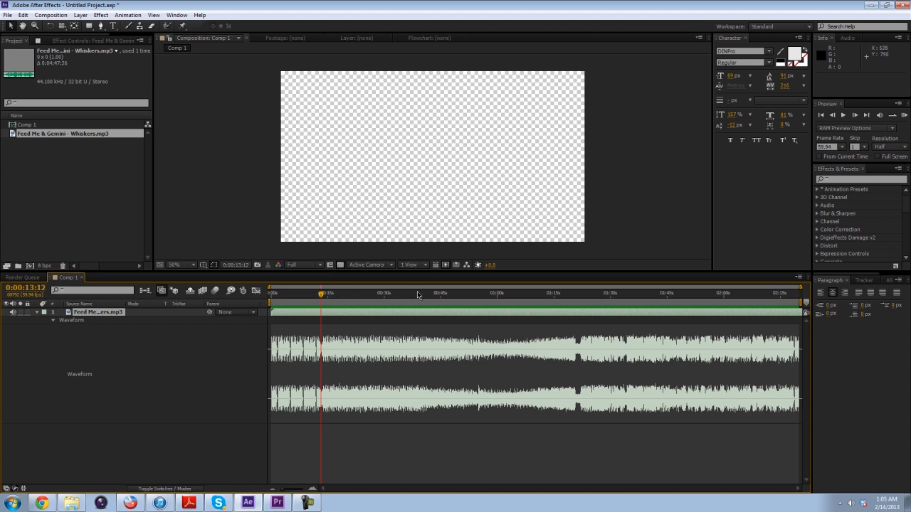
left_click(477, 293)
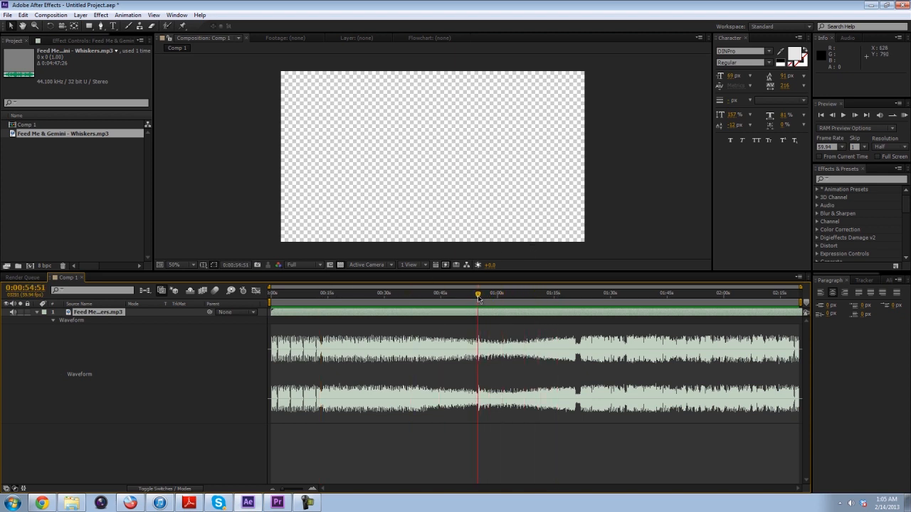
left_click_drag(479, 293, 493, 293)
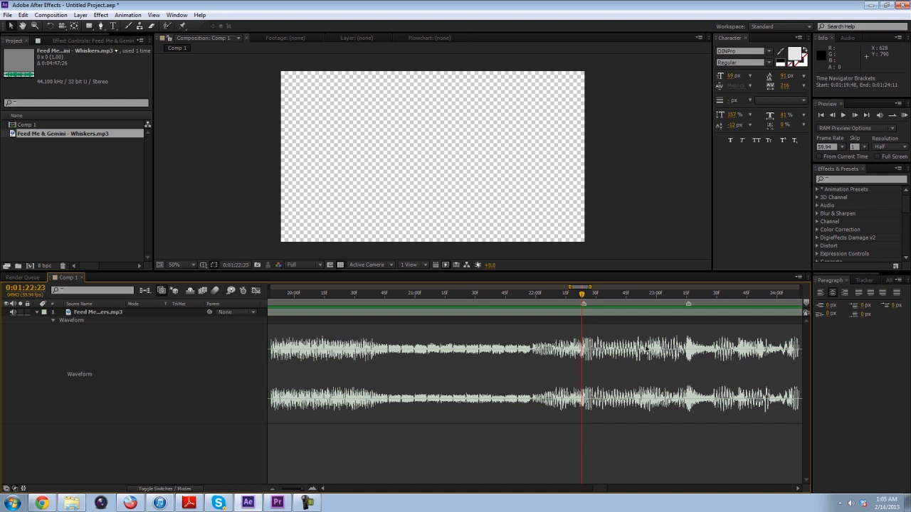
mouse_move(591, 331)
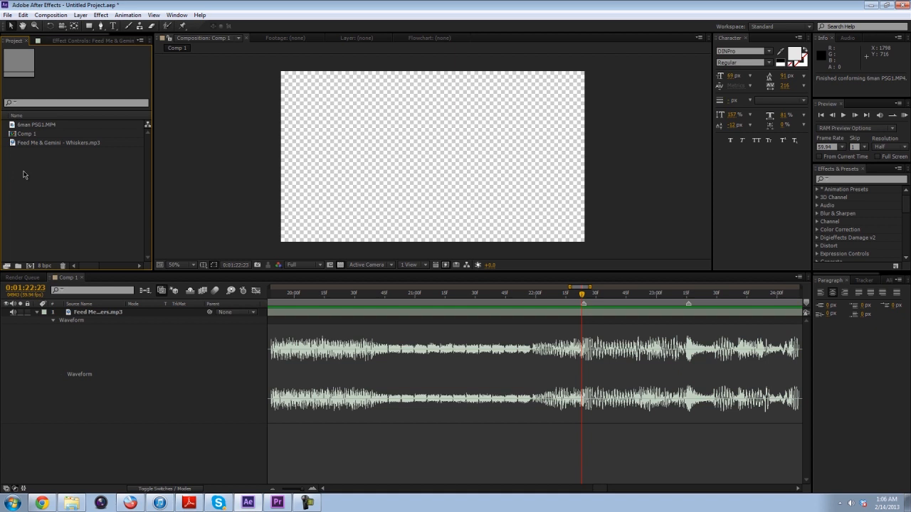
Start a composition from the Simon PSG1 gameplay clip for trimming.
left_click(37, 126)
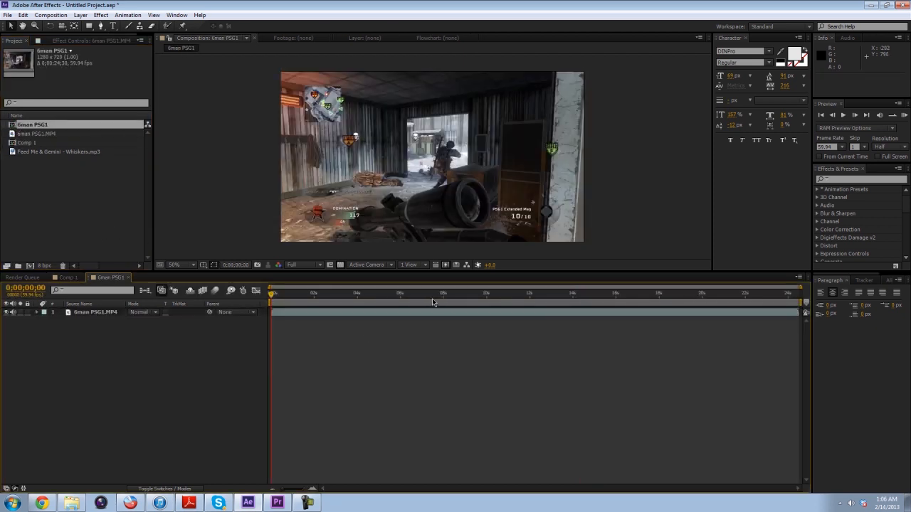
left_click(93, 312)
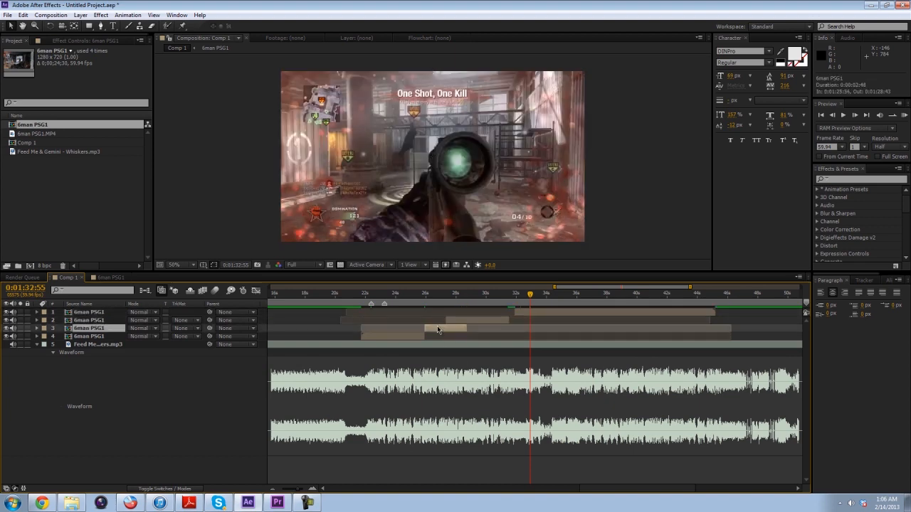
Select the Simon PSG gameplay layers and name the new precomposition Pre-comp 1.
left_click(363, 293)
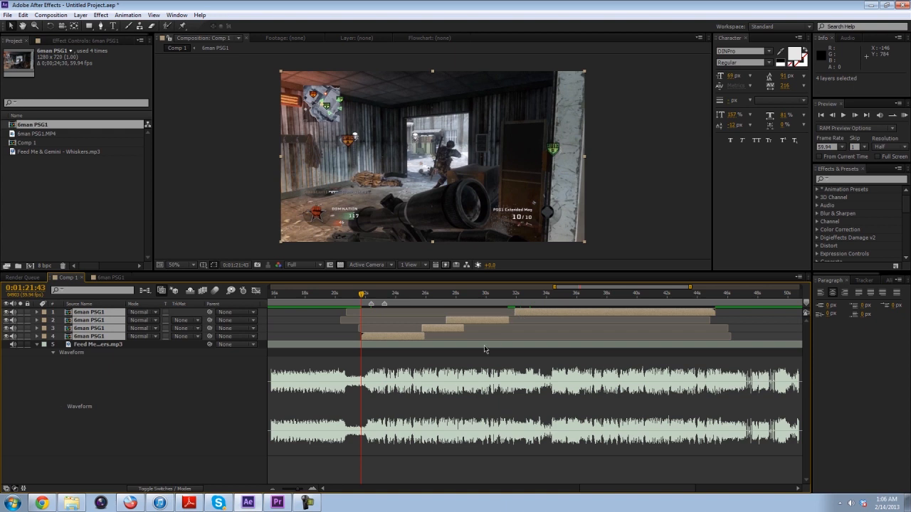
mouse_move(382, 361)
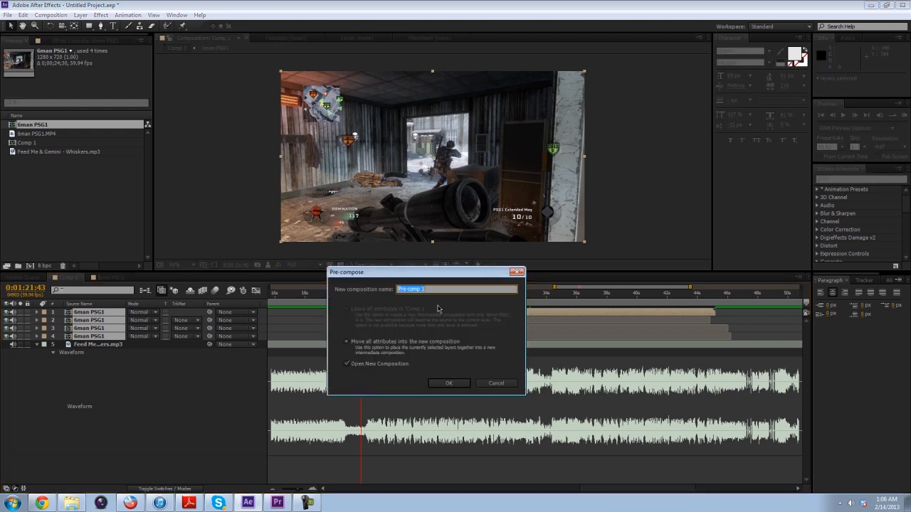
left_click(449, 383)
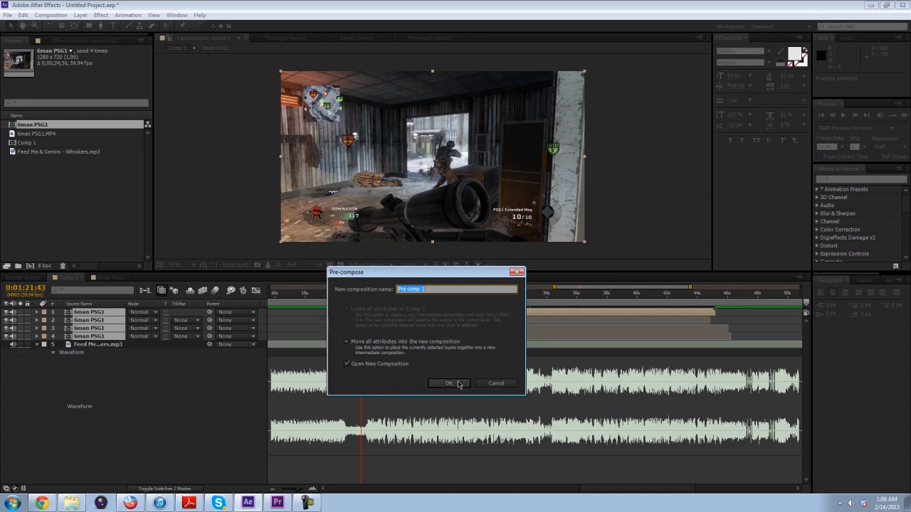
Create Pre-comp 1, trim it to its work area, and check it in Comp 1.
left_click(447, 383)
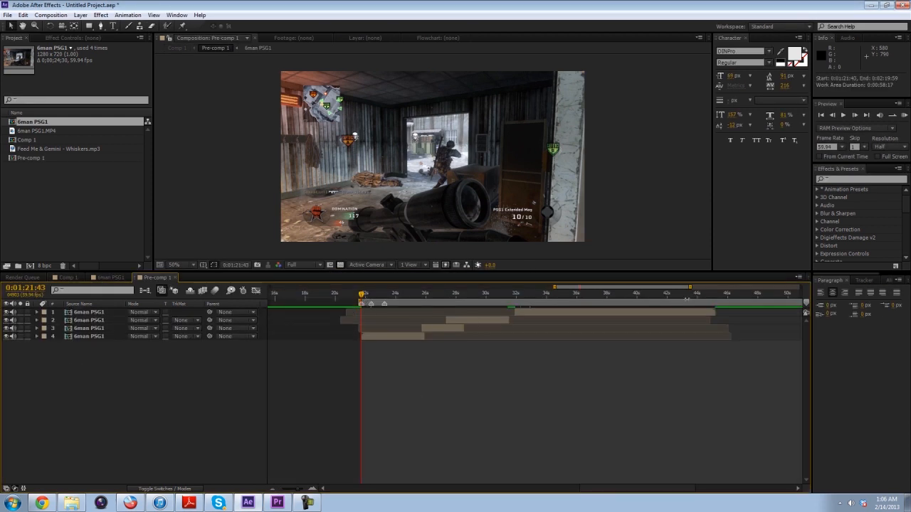
right_click(715, 293)
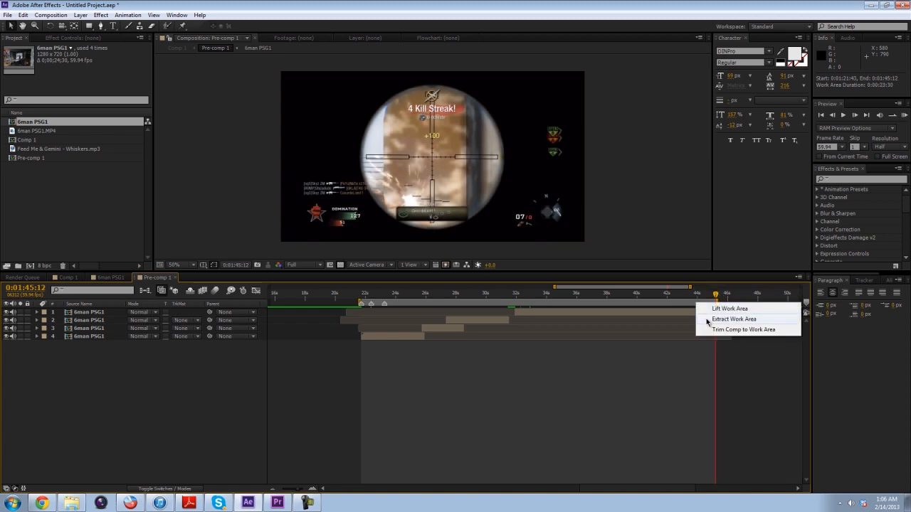
left_click(743, 330)
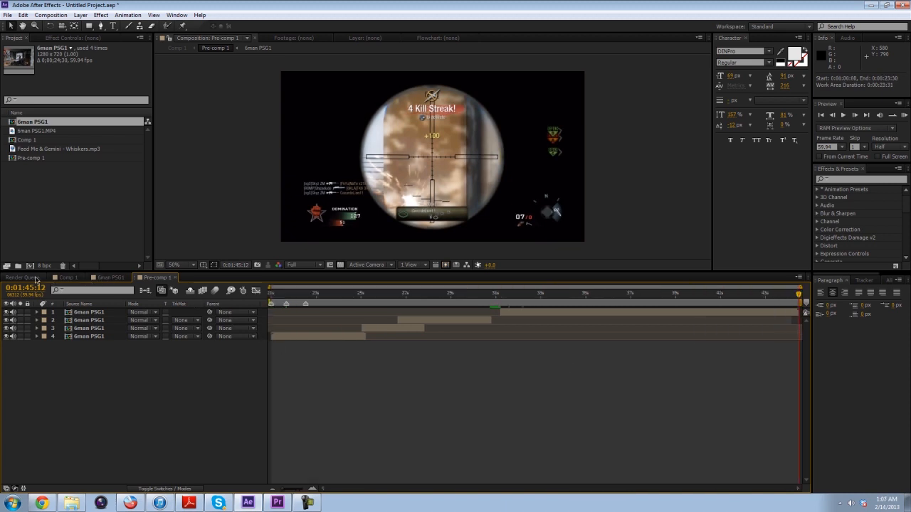
left_click(66, 276)
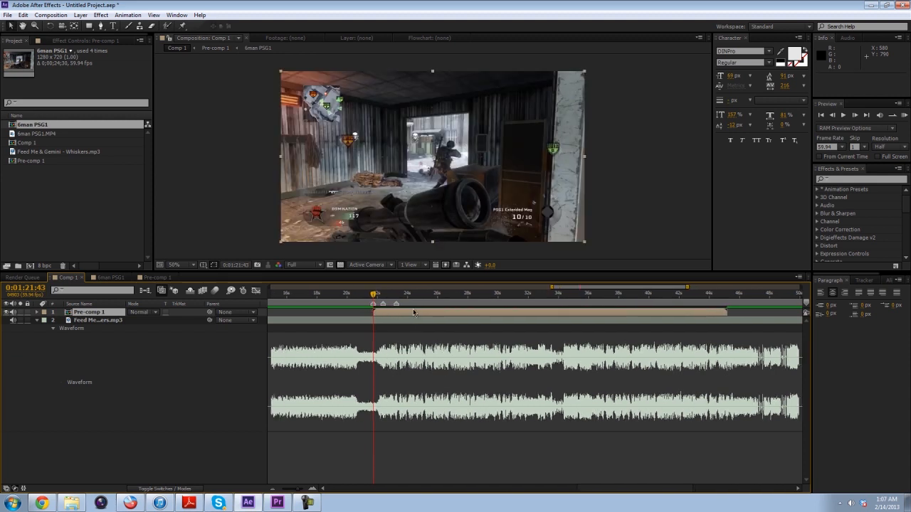
mouse_move(454, 335)
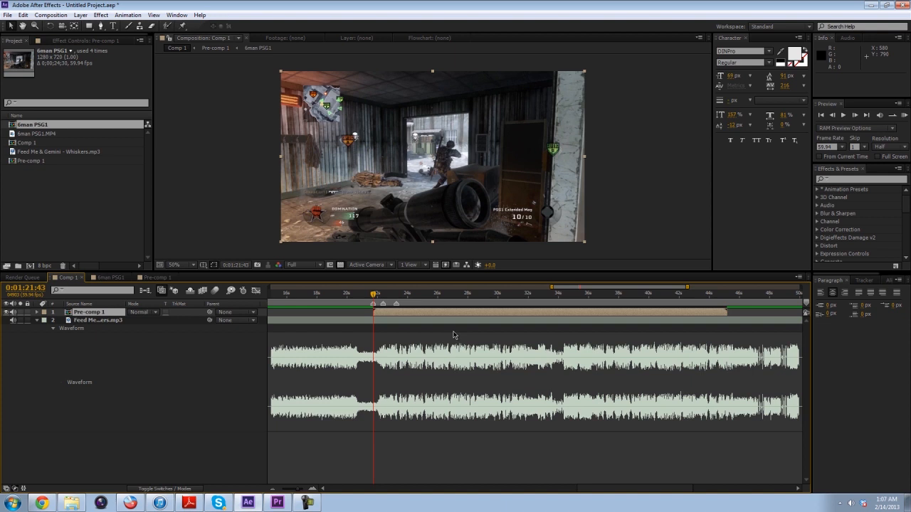
mouse_move(436, 310)
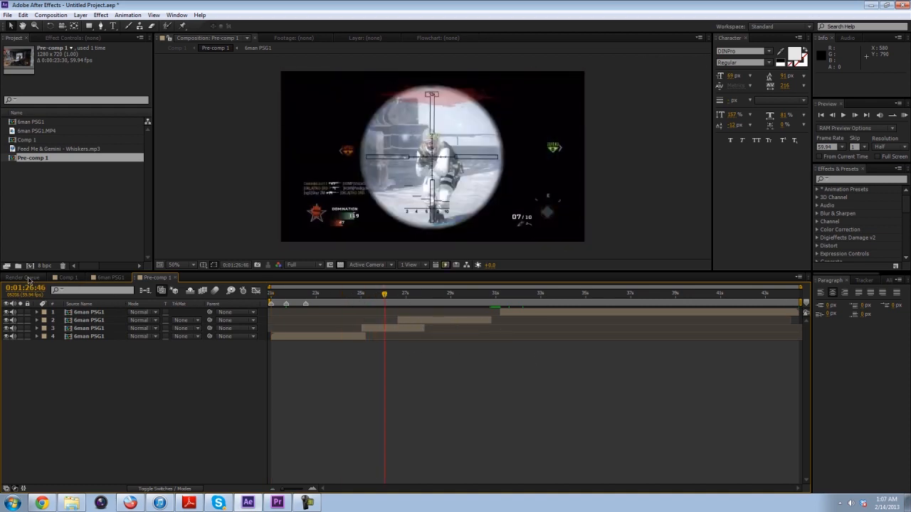
Return to Comp 1 before opening the Introduction Trilogy project.
left_click(65, 278)
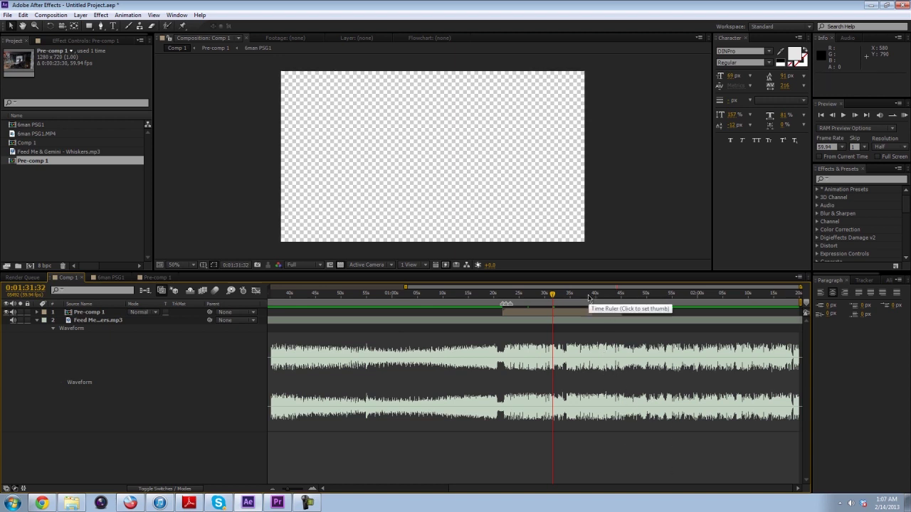
mouse_move(566, 297)
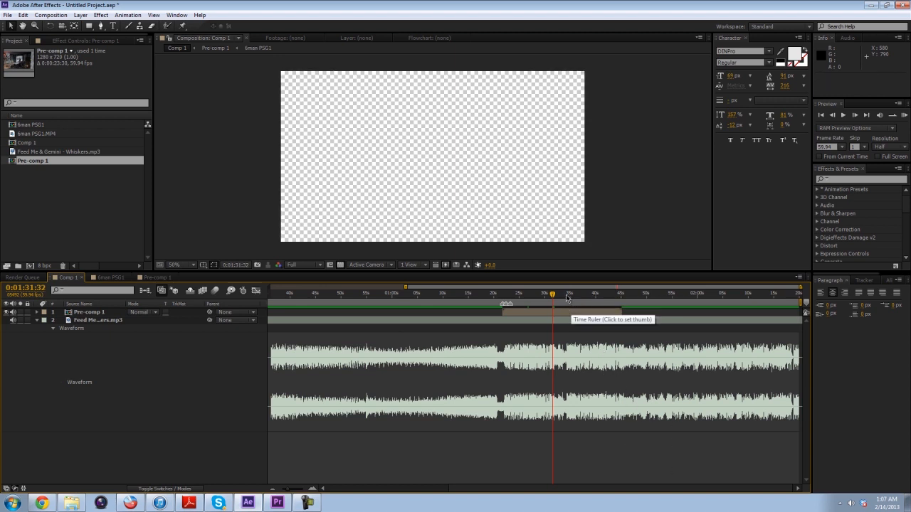
mouse_move(567, 306)
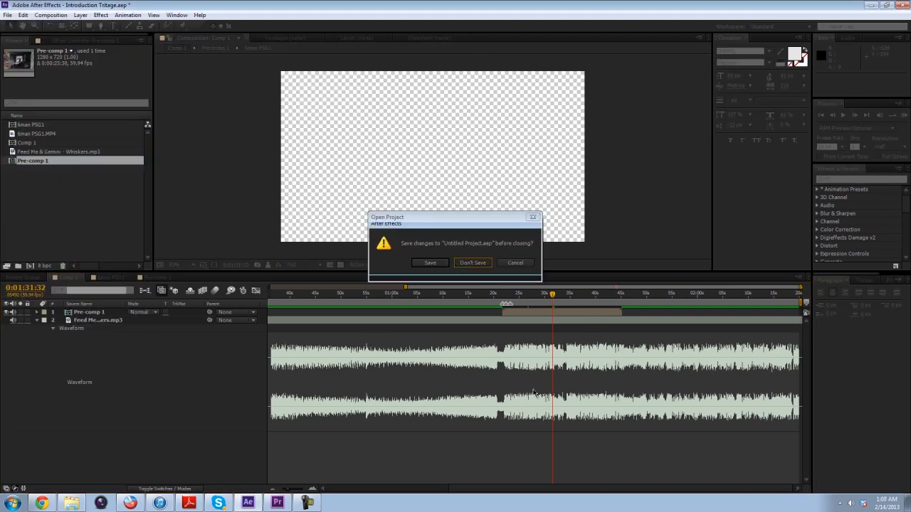
Discard the untitled project, search the Project panel for 'voic' and bring up the main trickshot composition.
left_click(473, 262)
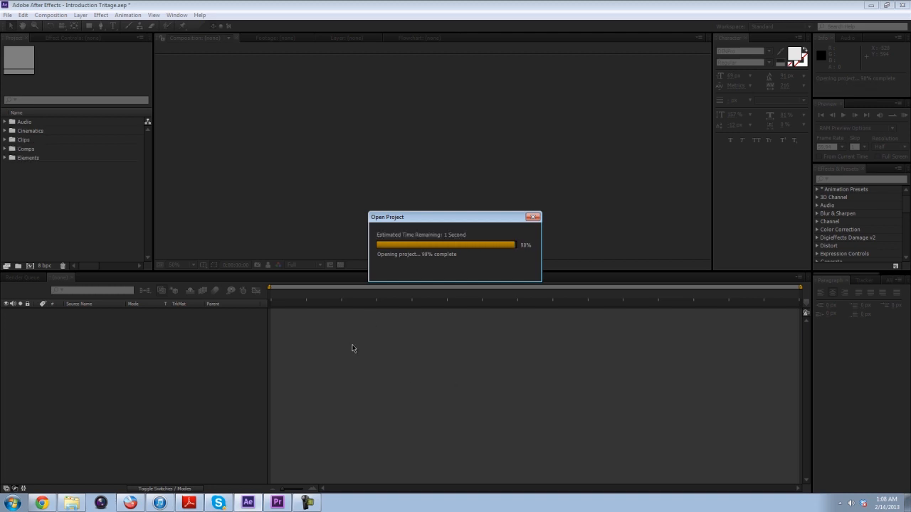
mouse_move(304, 356)
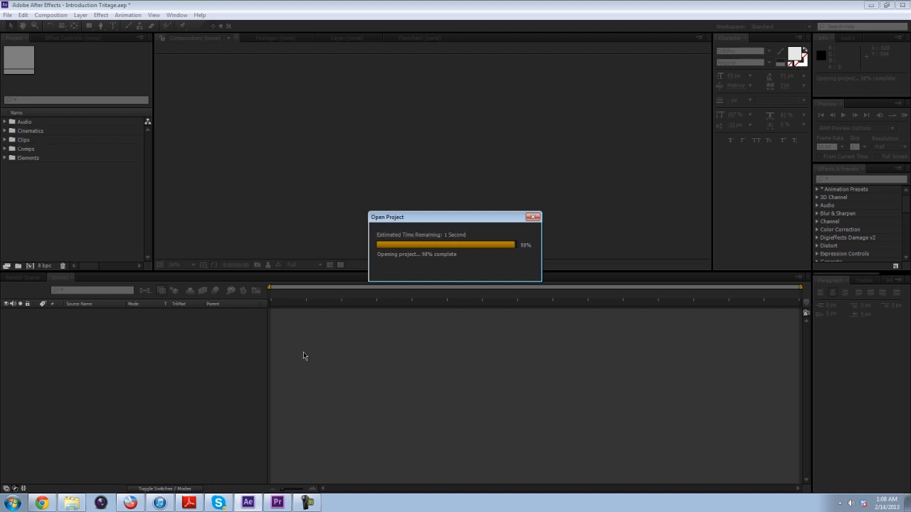
mouse_move(327, 365)
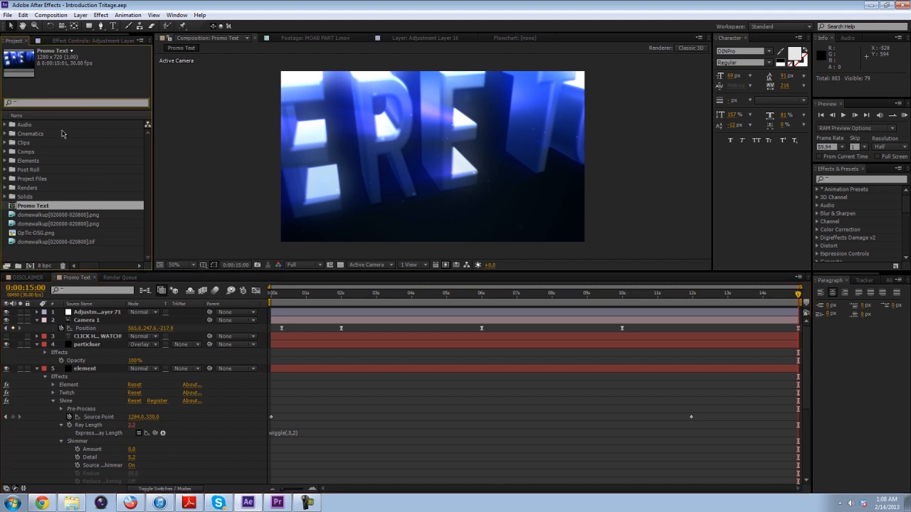
type("voic")
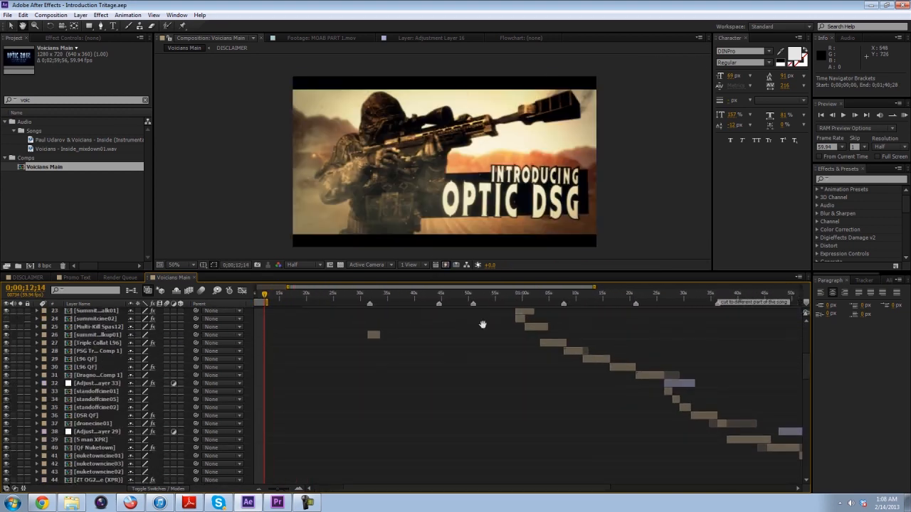
scroll("down", 3)
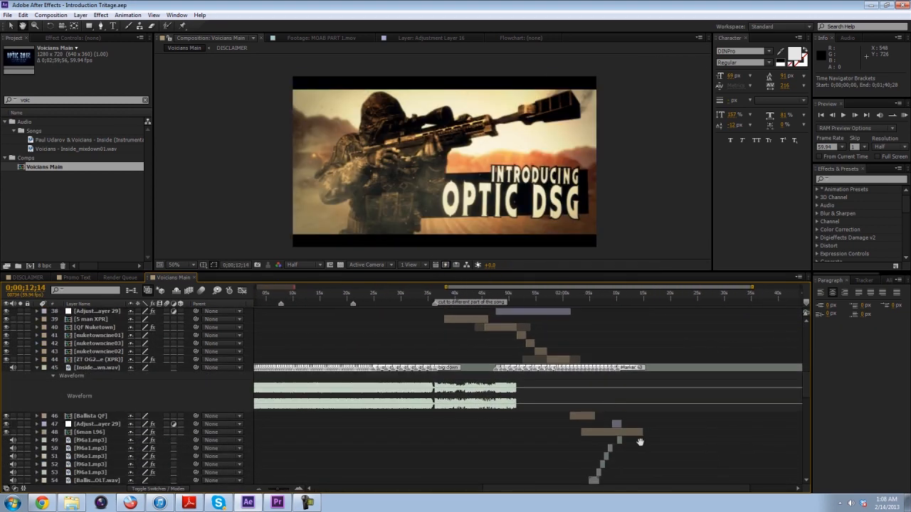
scroll("down", 3)
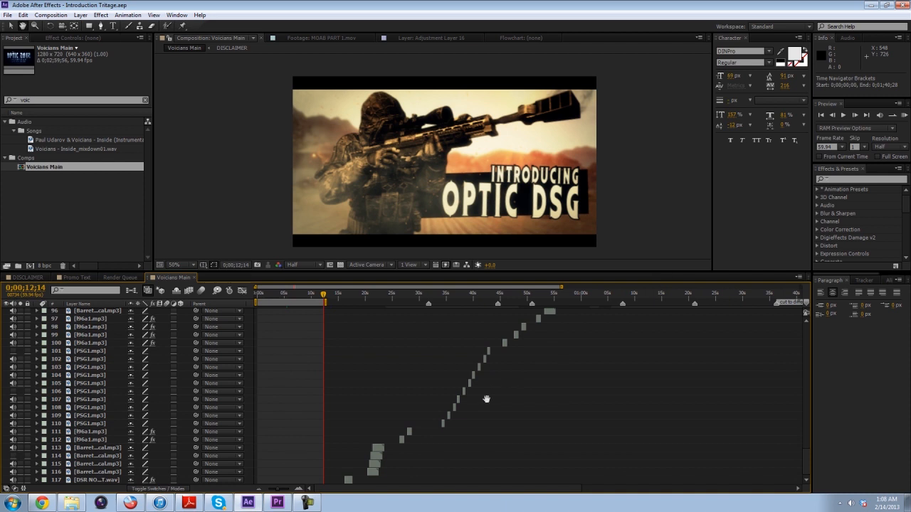
mouse_move(546, 336)
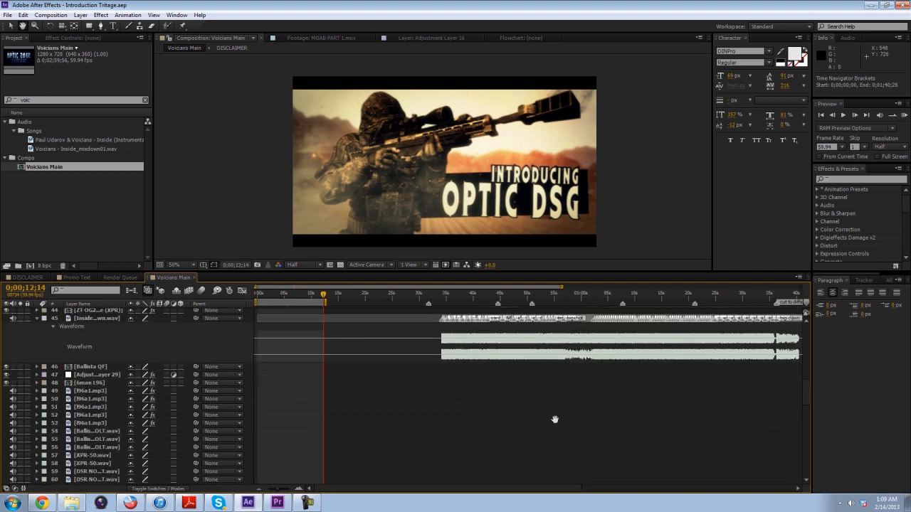
left_click(470, 302)
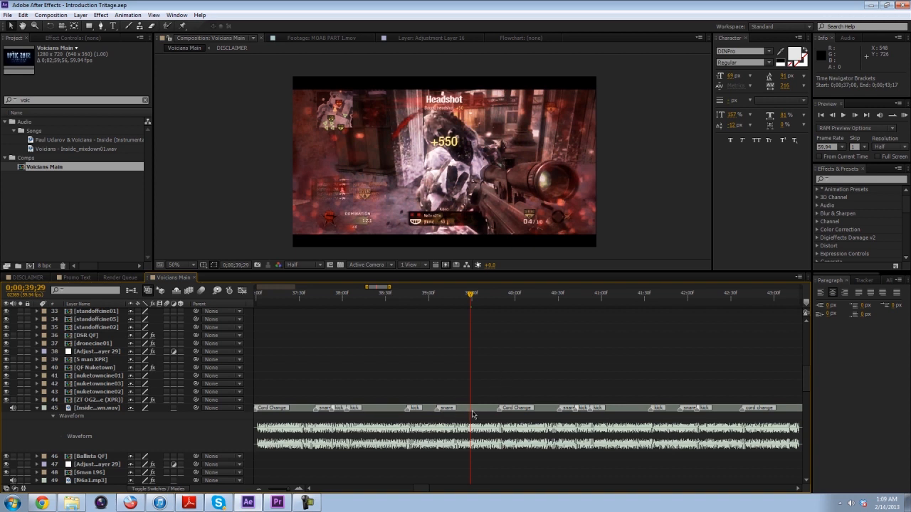
double_click(470, 407)
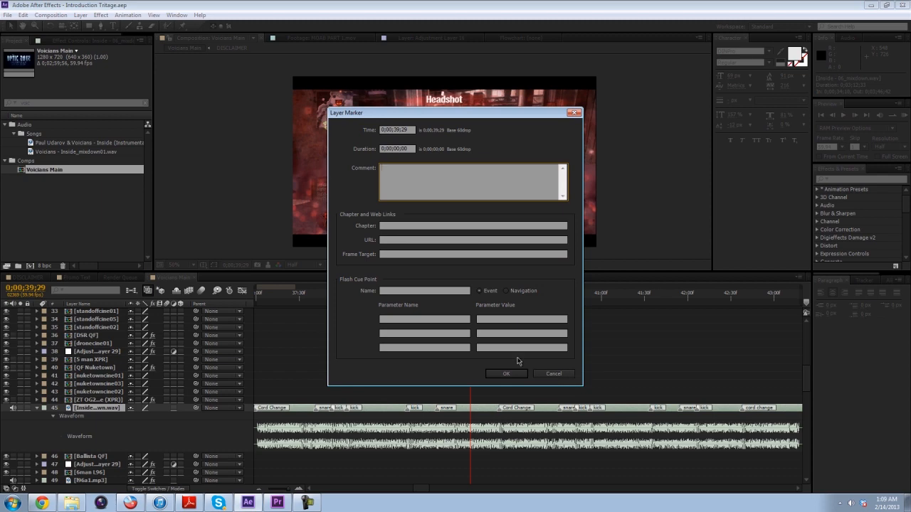
left_click(507, 373)
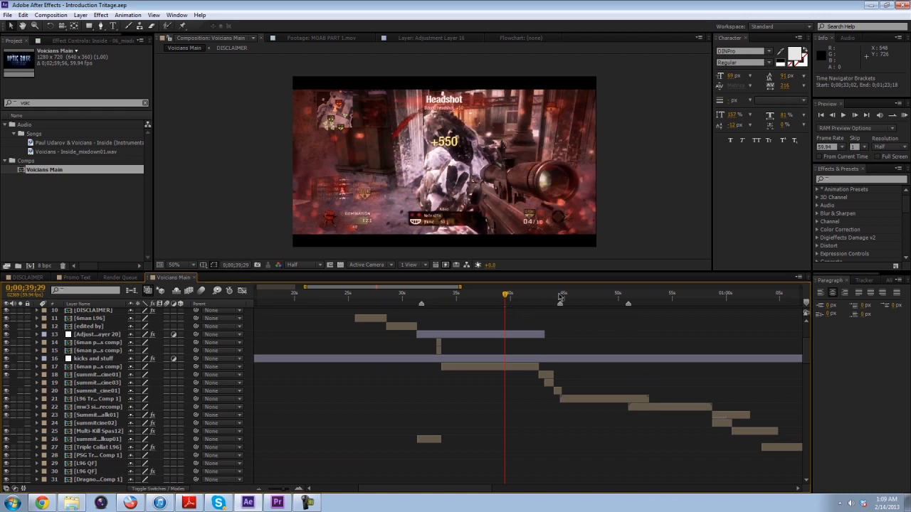
Inspect a nested clip composition, then the effects precomp with time-remap keyframes.
left_click(560, 294)
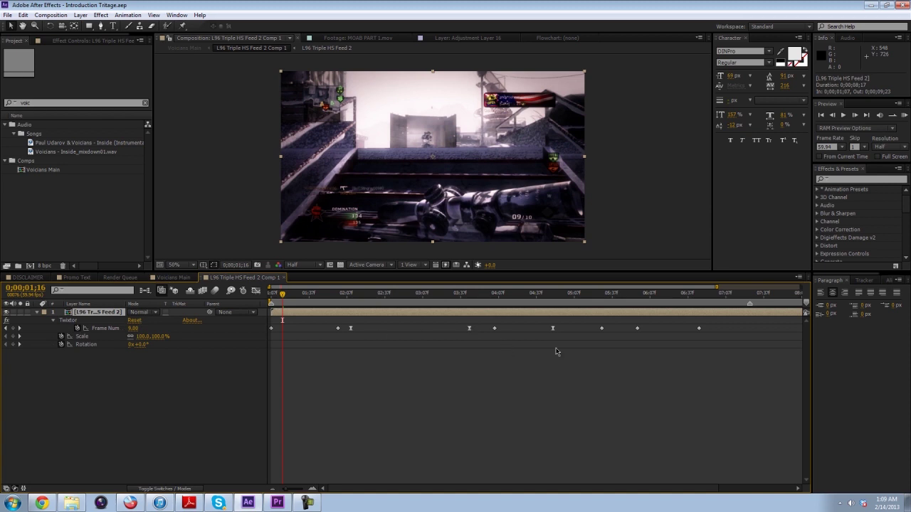
mouse_move(279, 328)
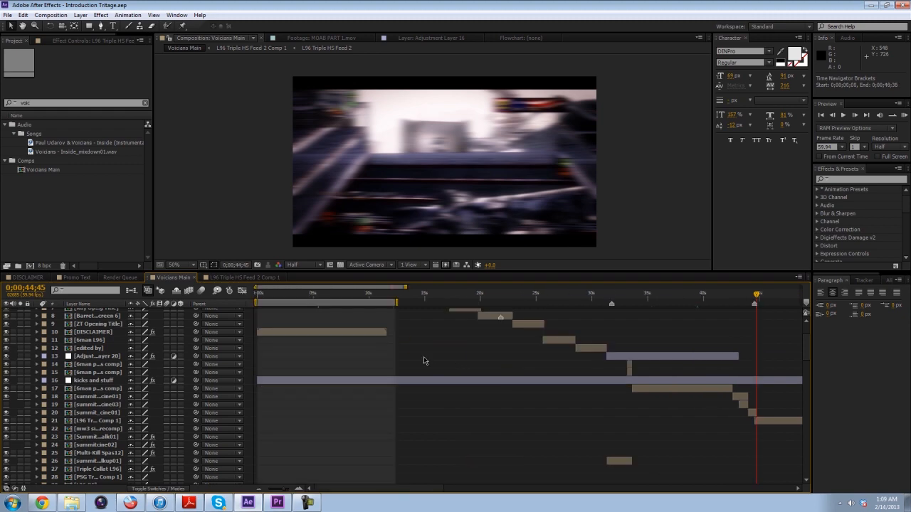
left_click(330, 294)
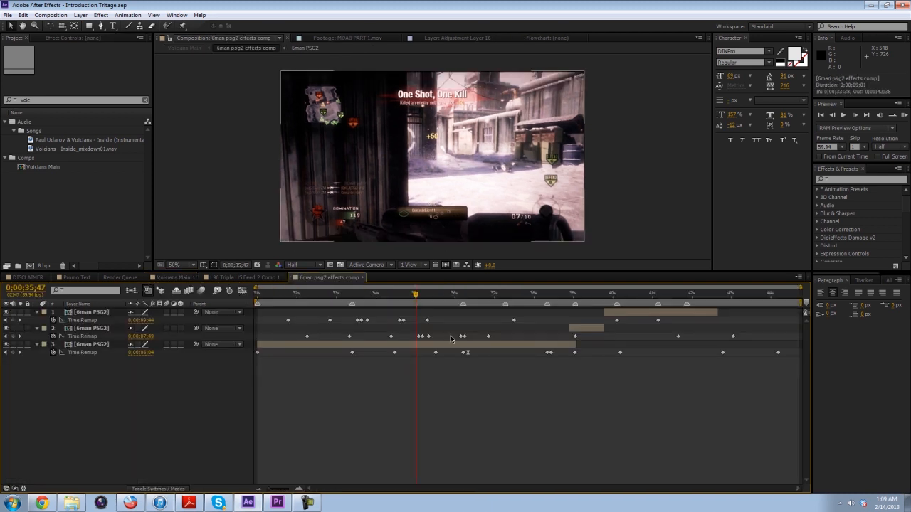
mouse_move(518, 305)
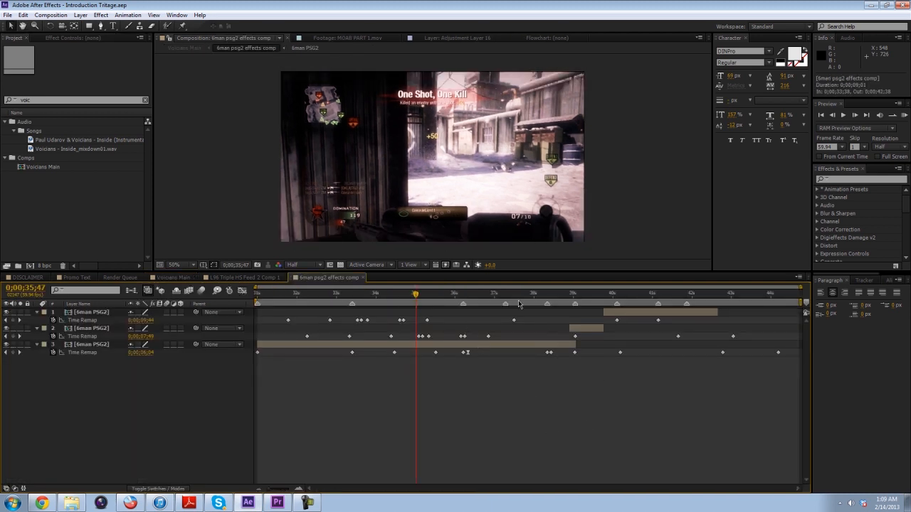
mouse_move(151, 367)
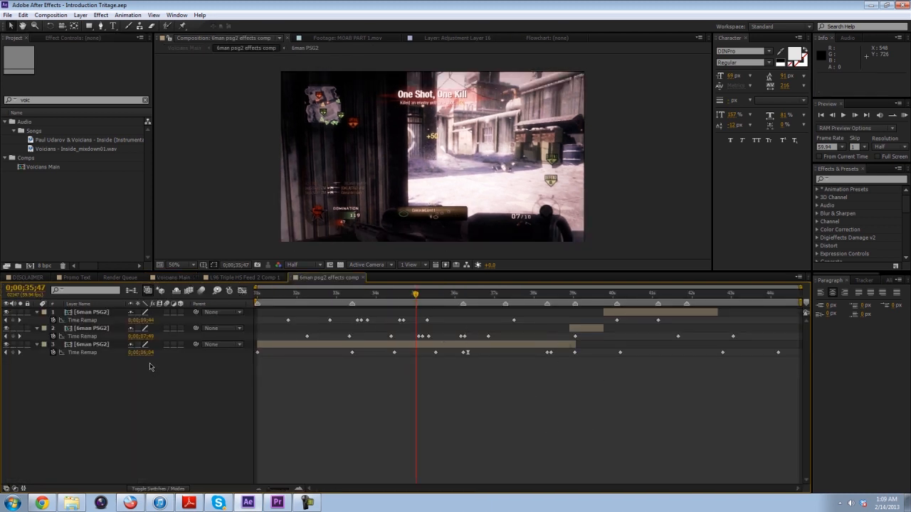
Leave the timer precomp and return to the main composition's tab.
left_click(170, 278)
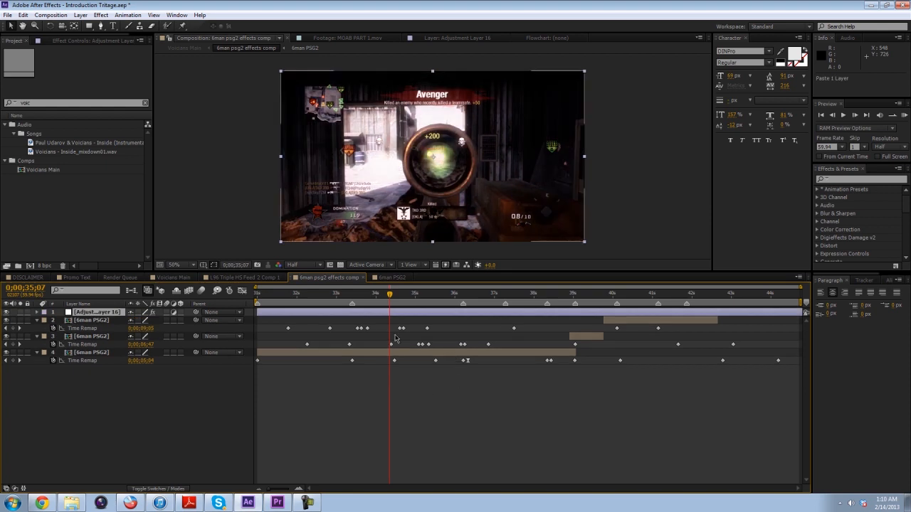
mouse_move(498, 335)
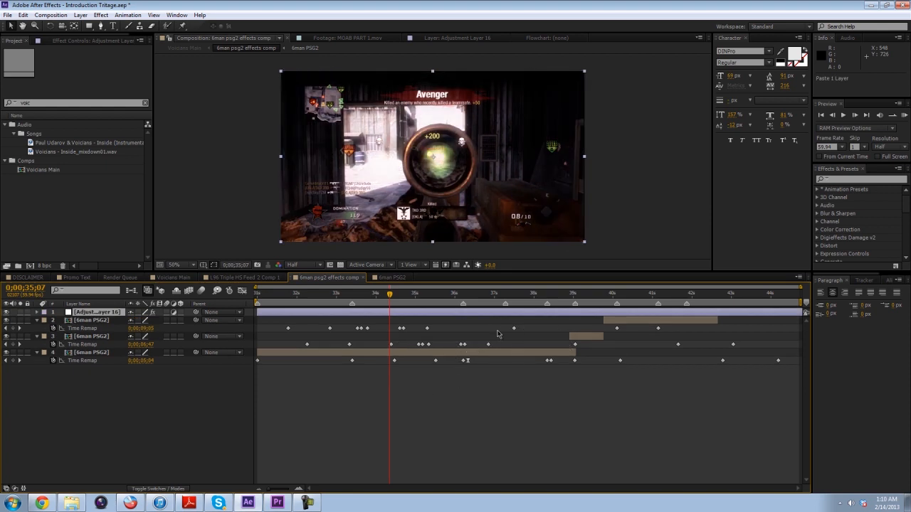
mouse_move(363, 349)
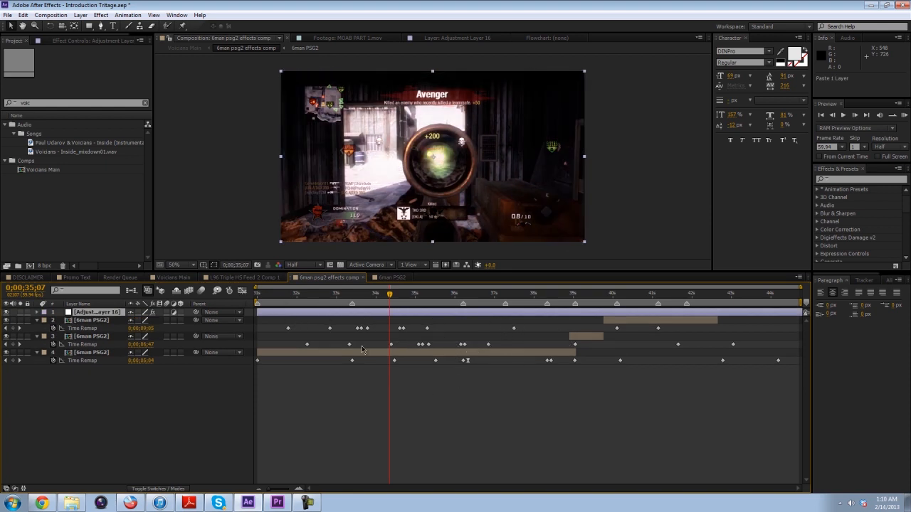
mouse_move(250, 380)
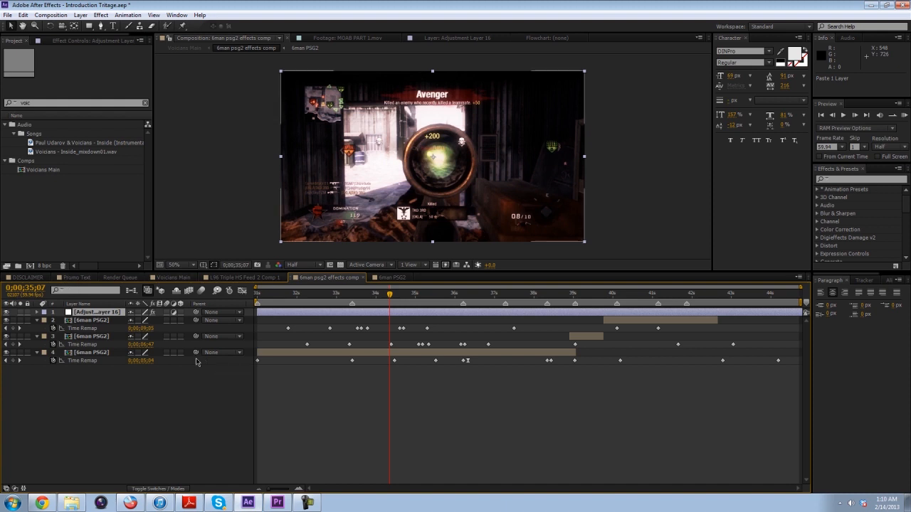
mouse_move(177, 353)
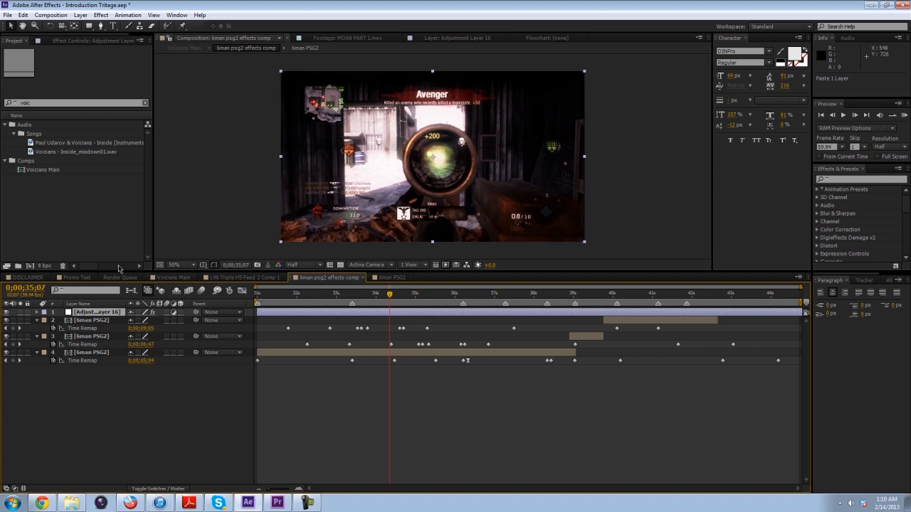
left_click(171, 278)
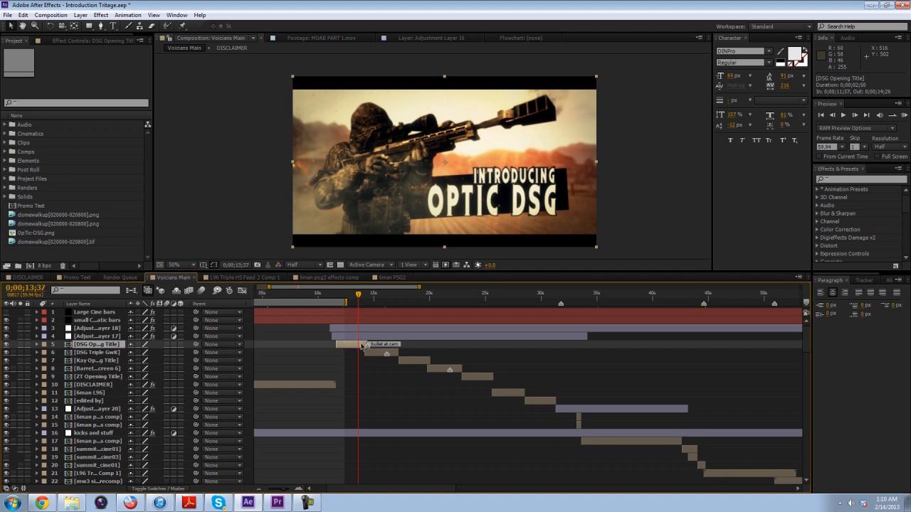
Inspect the DSG Opening Title precomp, then return to the main composition.
left_click(444, 278)
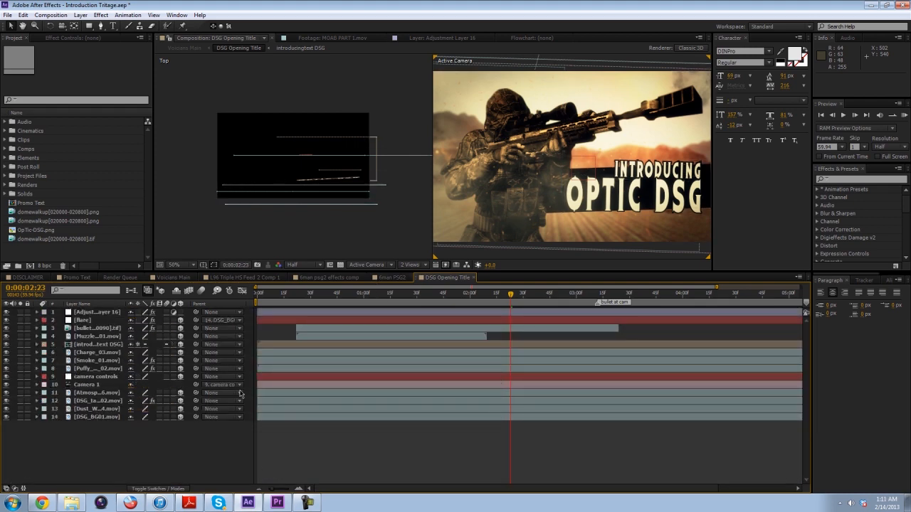
left_click(171, 277)
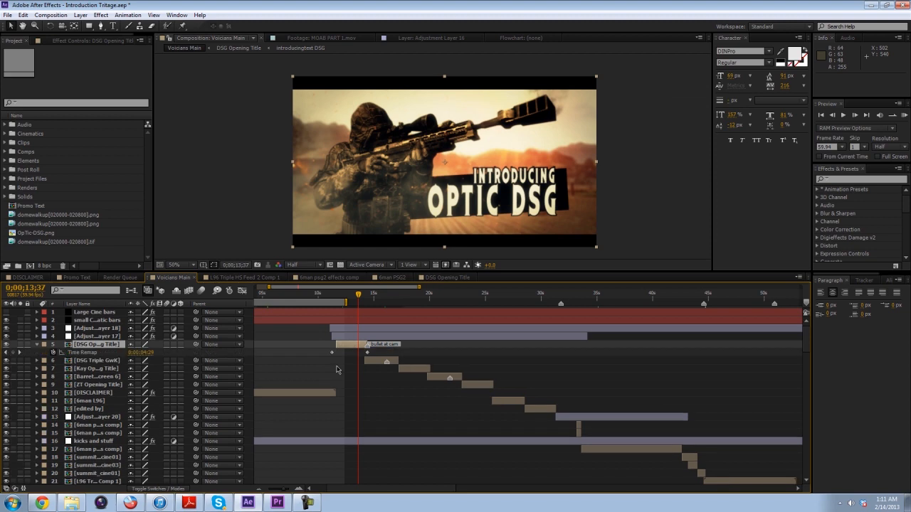
Scrub the playhead across the music waveform at the bottom of the layer stack, then minimize After Effects.
scroll("down", 3)
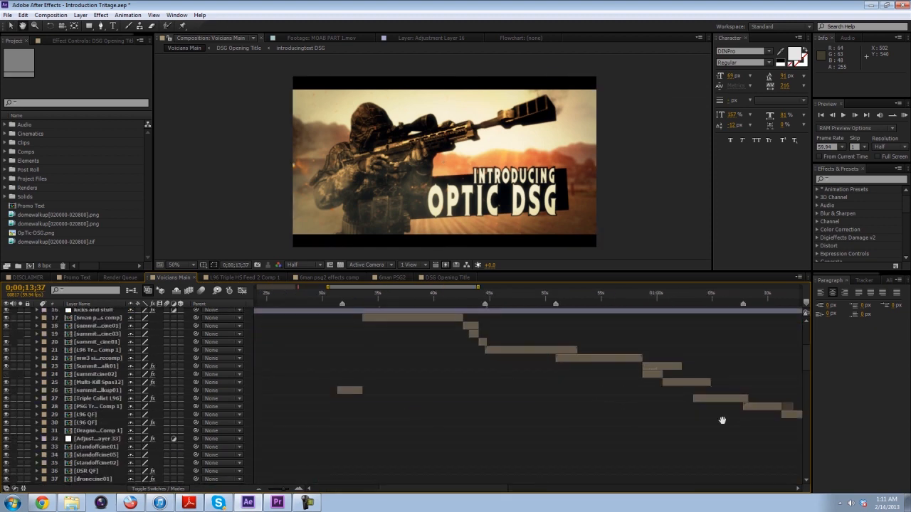
scroll("down", 3)
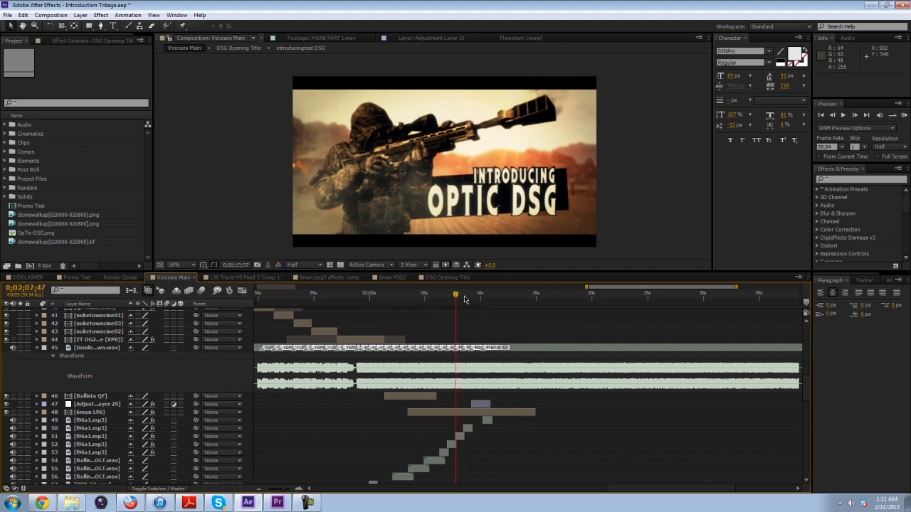
left_click_drag(455, 294, 487, 293)
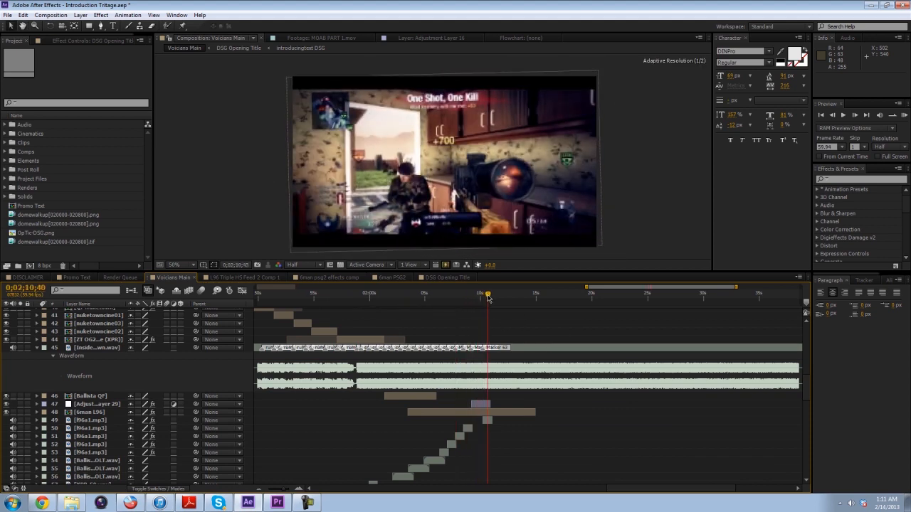
left_click(448, 295)
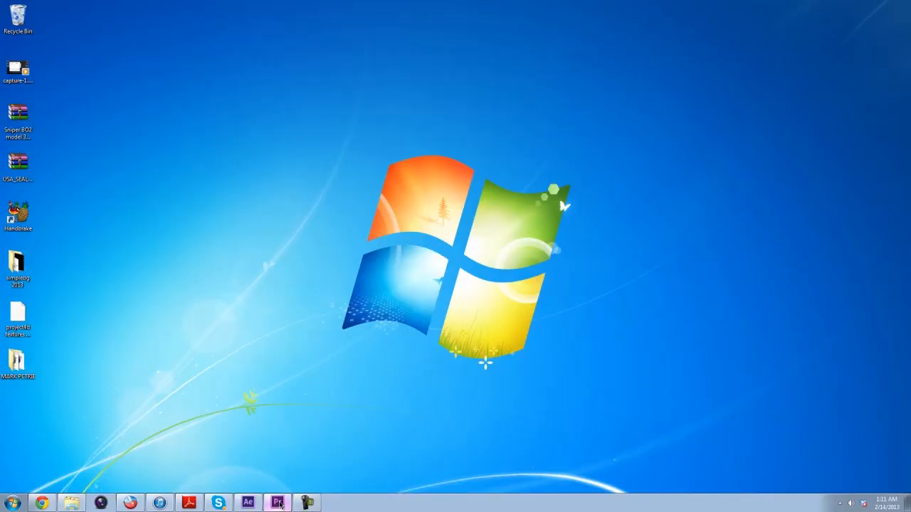
Switch to Premiere Pro and preview the sequence at the Music By title, Edited By credits and the early part.
left_click(276, 502)
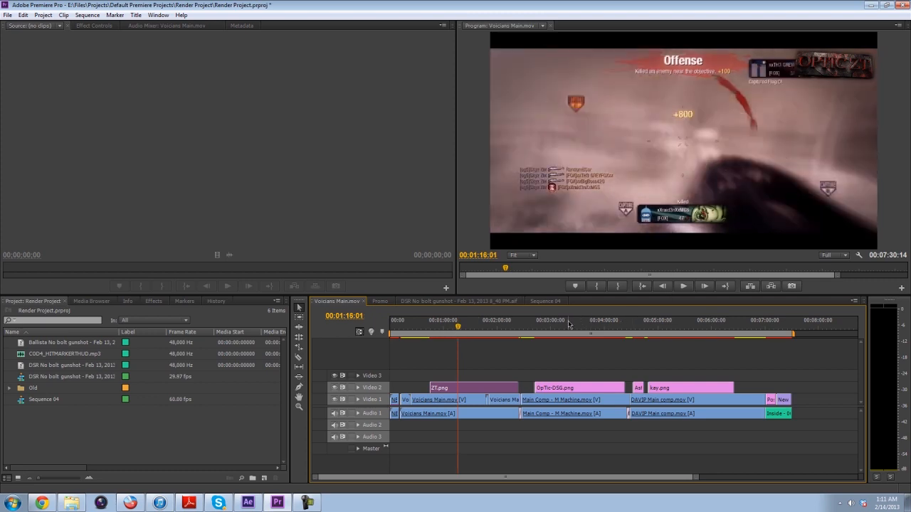
left_click(634, 320)
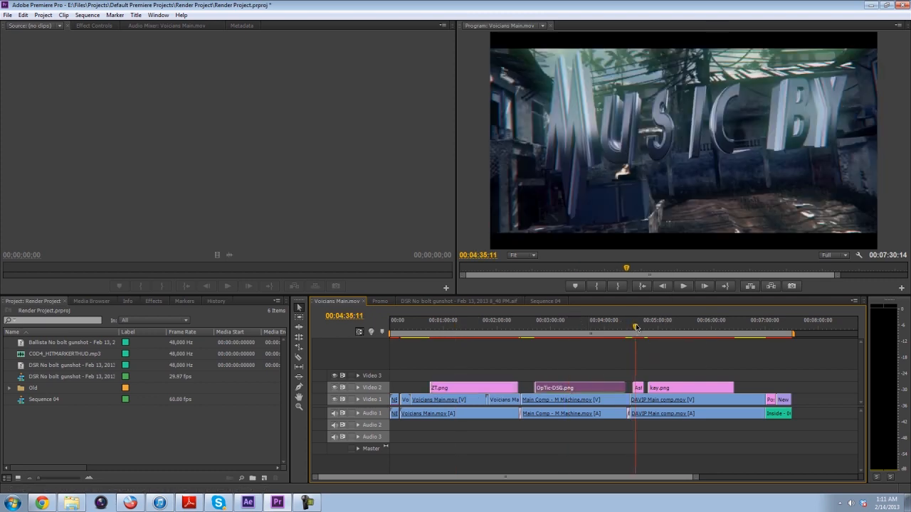
left_click(763, 327)
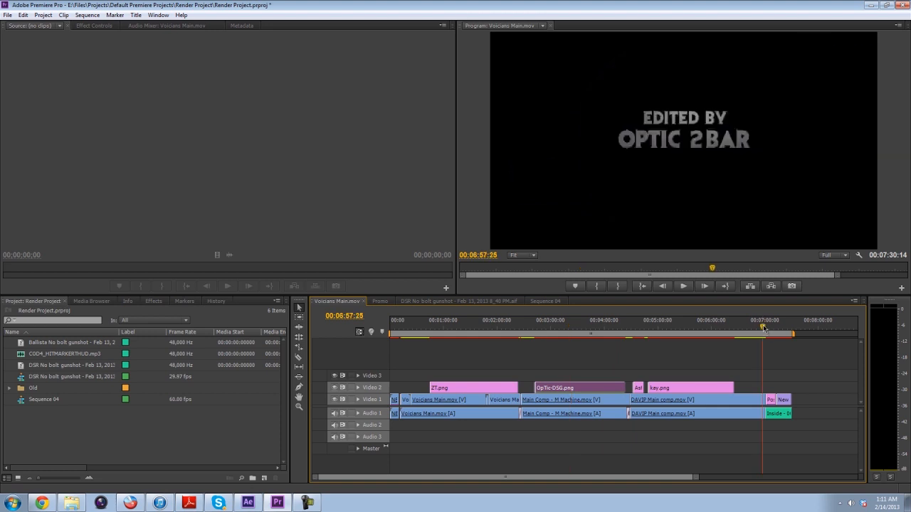
left_click(487, 328)
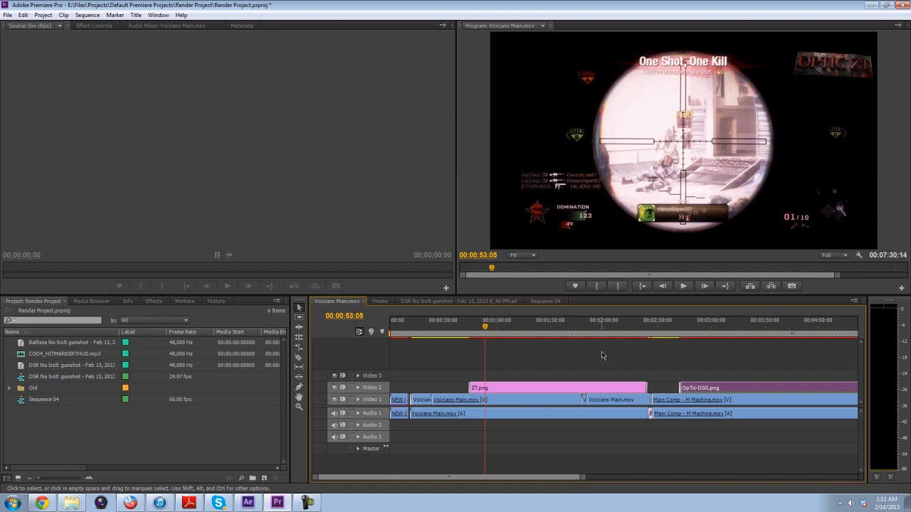
Inspect how the rendered clips sit at several points in the timeline, then switch to After Effects.
left_click(582, 330)
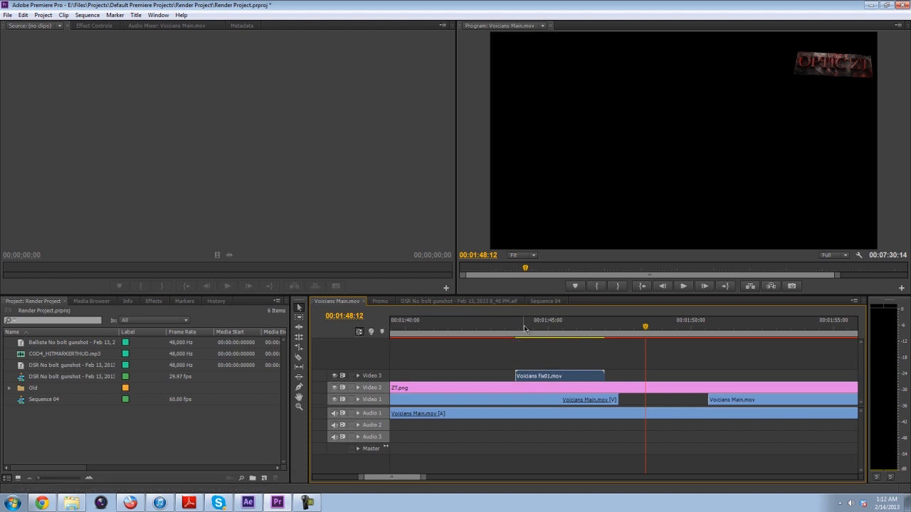
left_click(544, 320)
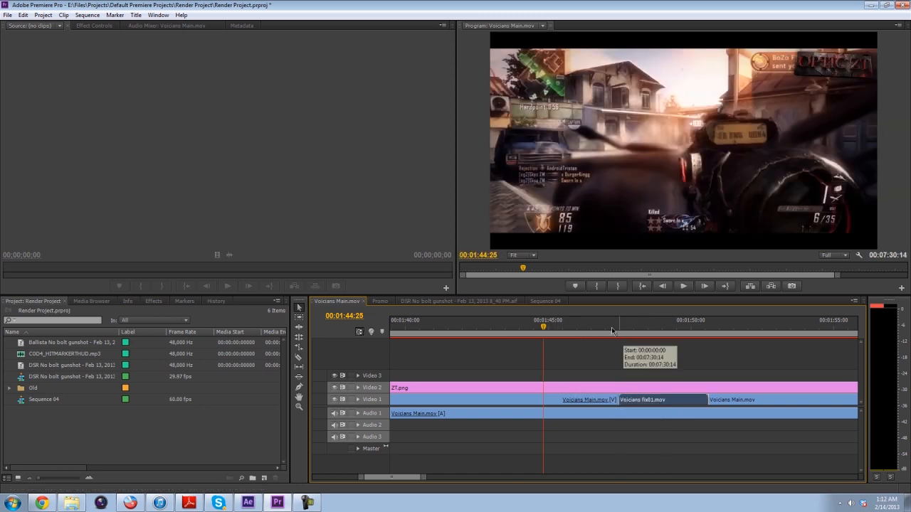
left_click(672, 320)
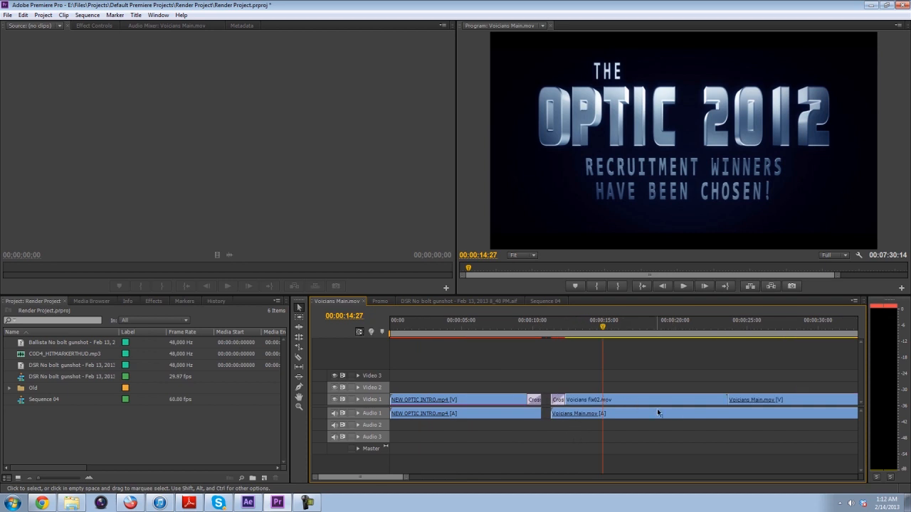
left_click(635, 326)
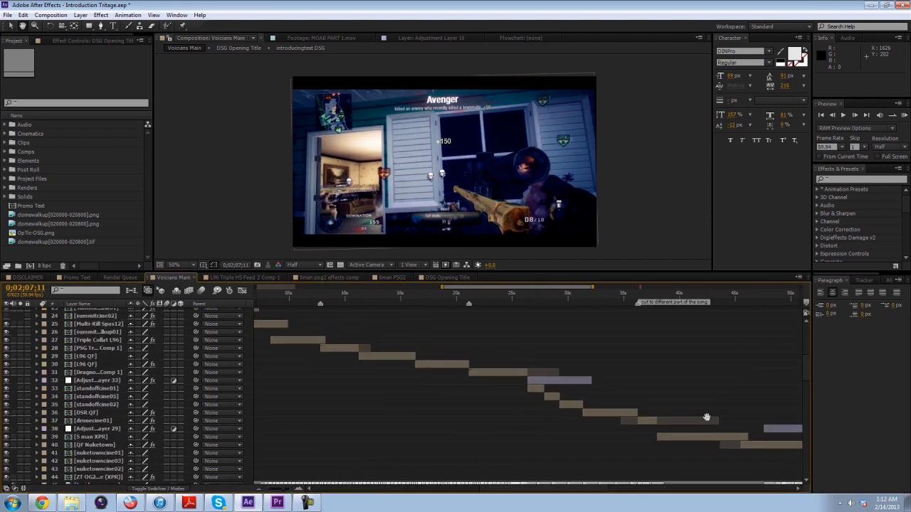
Look over the lower layers of the main composition and switch back to Premiere Pro.
scroll("down", 3)
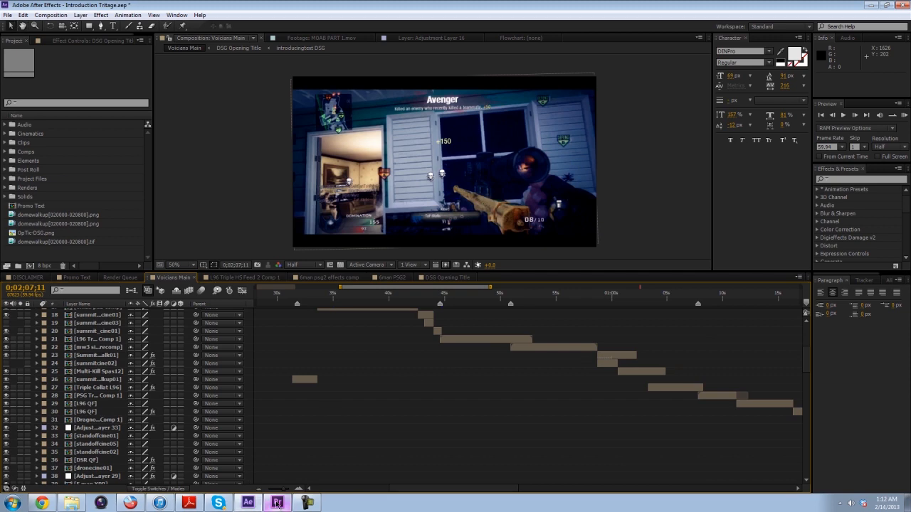
left_click(276, 503)
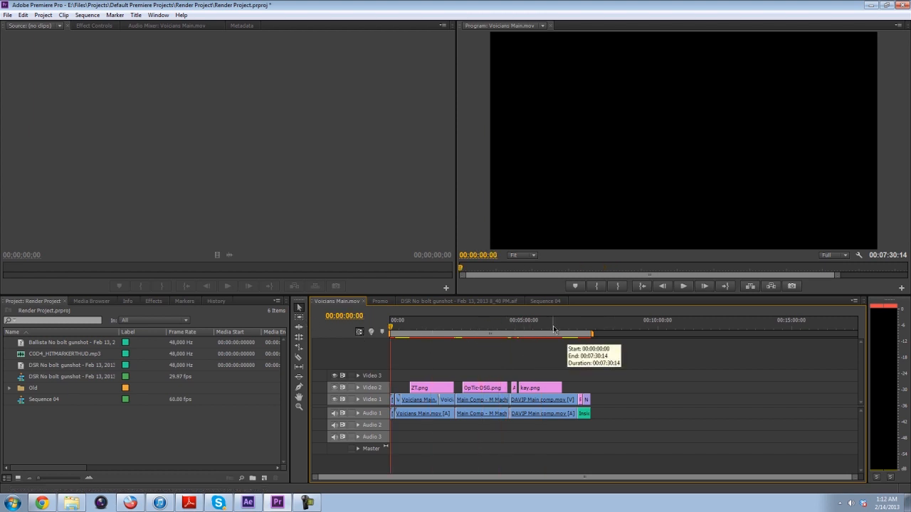
Export the sequence as H.264 with the YouTube HD preset, reviewing settings down to bitrate.
left_click(603, 153)
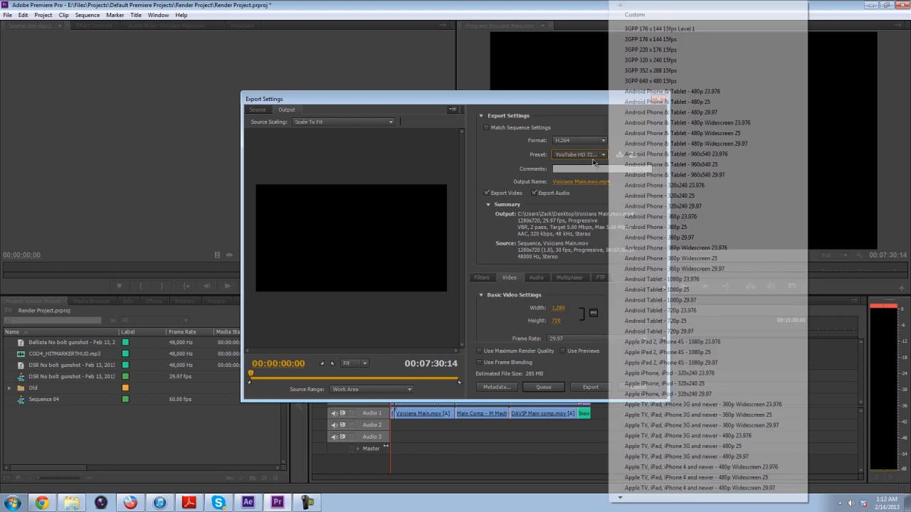
left_click(578, 153)
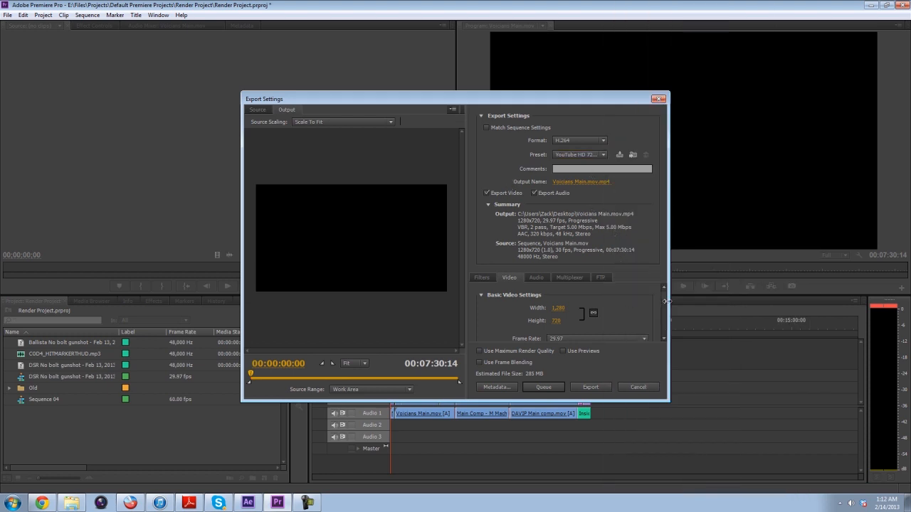
scroll("down", 3)
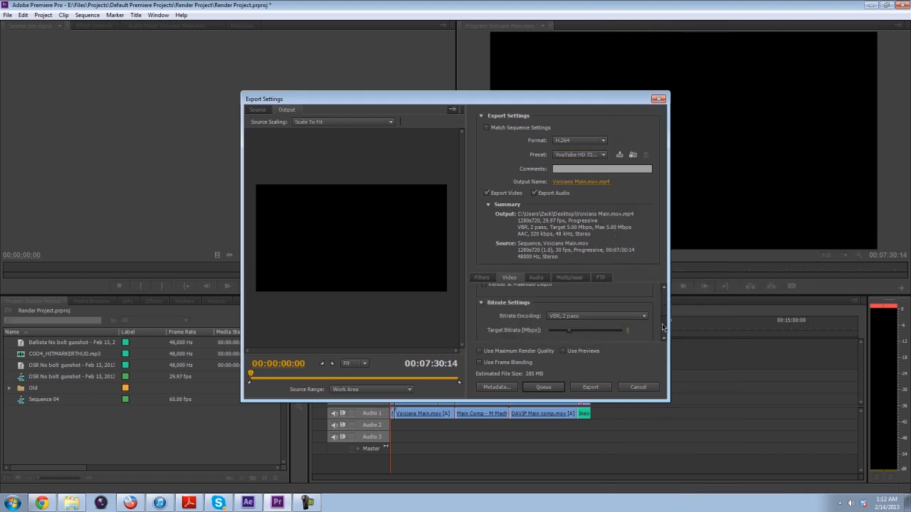
scroll("down", 3)
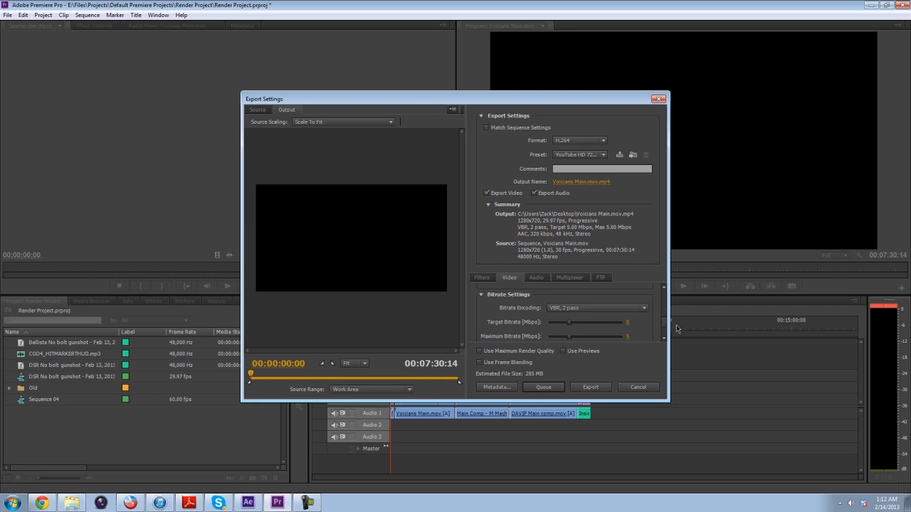
scroll("down", 3)
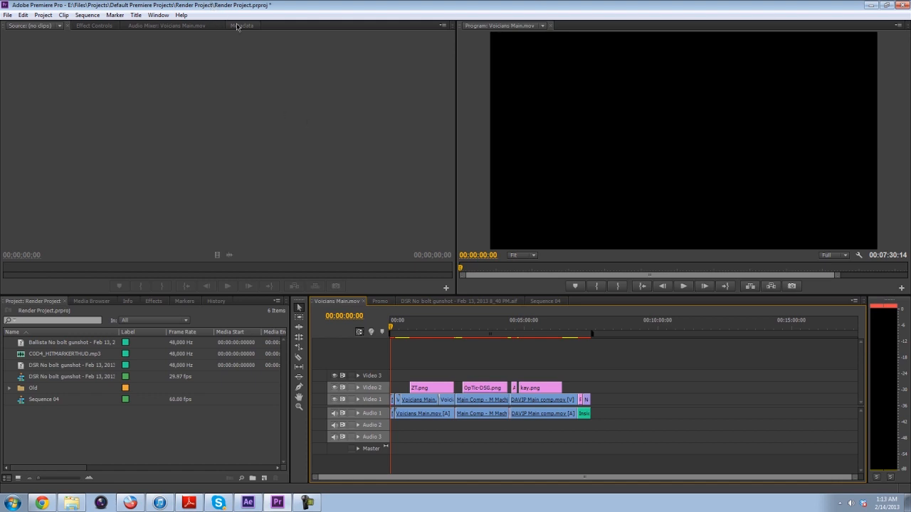
mouse_move(207, 43)
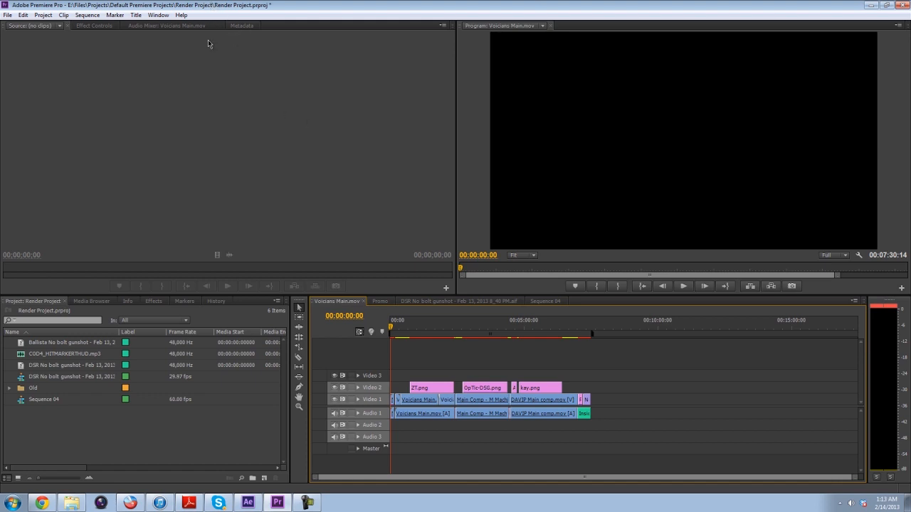